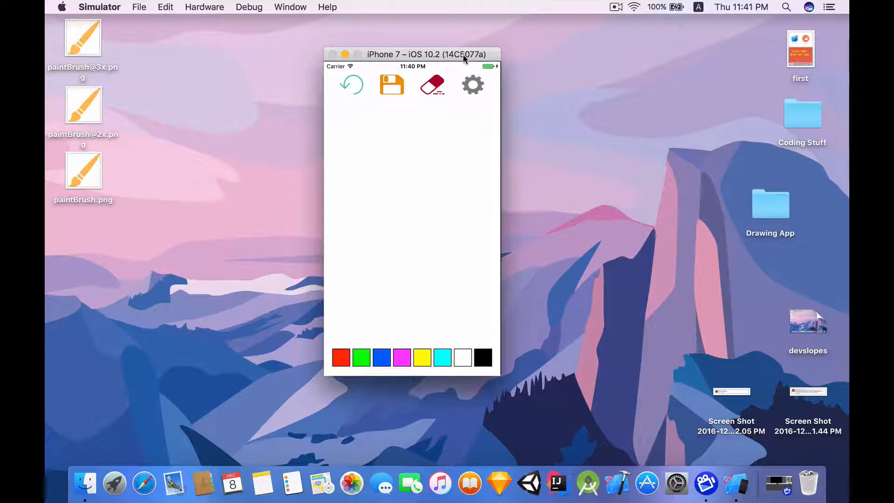
Draw black and coloured scribbles on the canvas, erase part of them, then leave the app
{"action": "left_click_drag", "start_coordinate": [371, 171], "coordinate": [397, 280]}
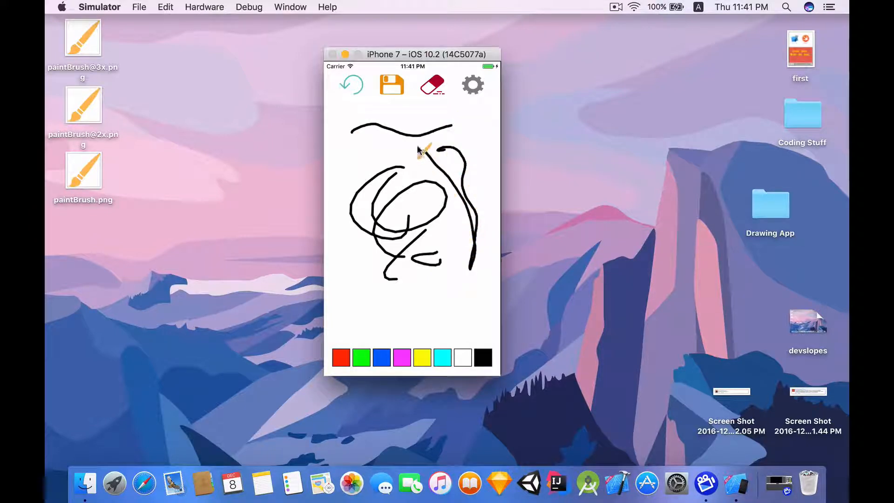
{"action": "left_click_drag", "start_coordinate": [419, 151], "coordinate": [402, 316]}
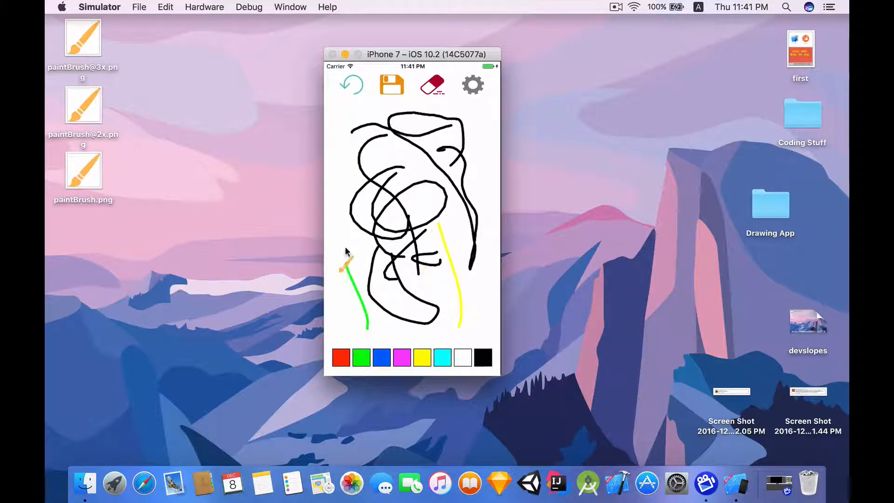
{"action": "left_click_drag", "start_coordinate": [348, 257], "coordinate": [451, 148]}
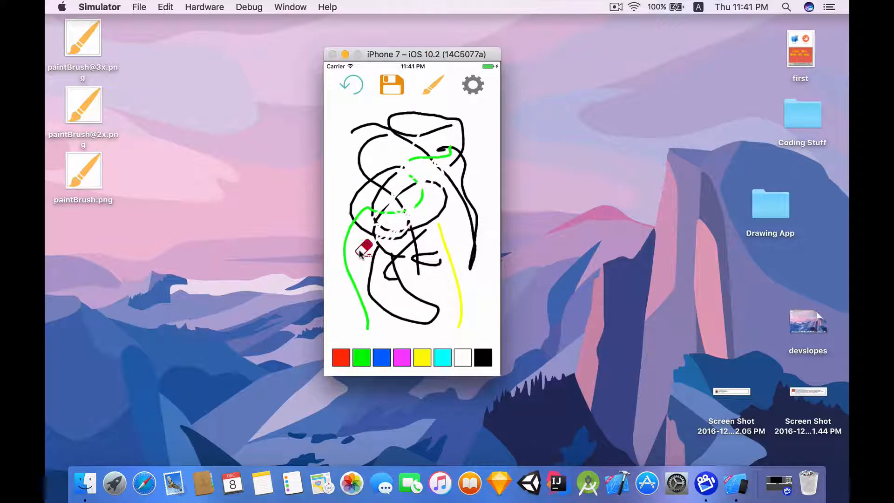
{"action": "left_click_drag", "start_coordinate": [365, 247], "coordinate": [462, 306]}
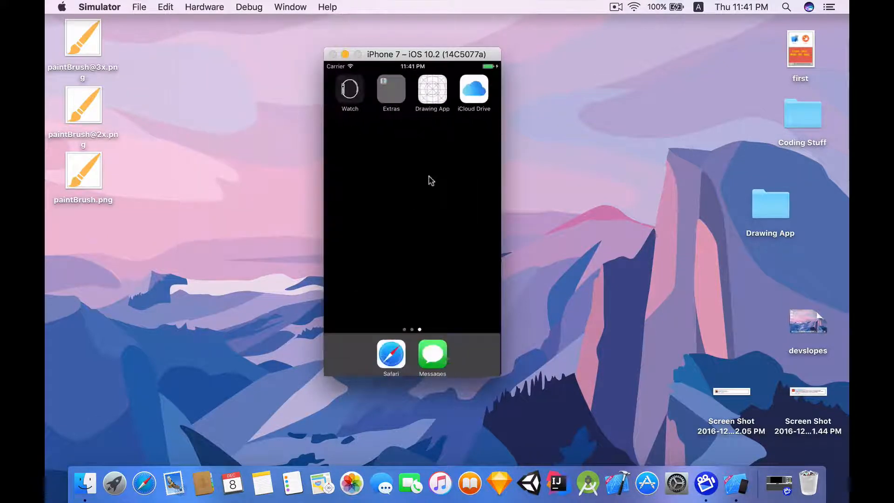
{"action": "left_click", "coordinate": [431, 89]}
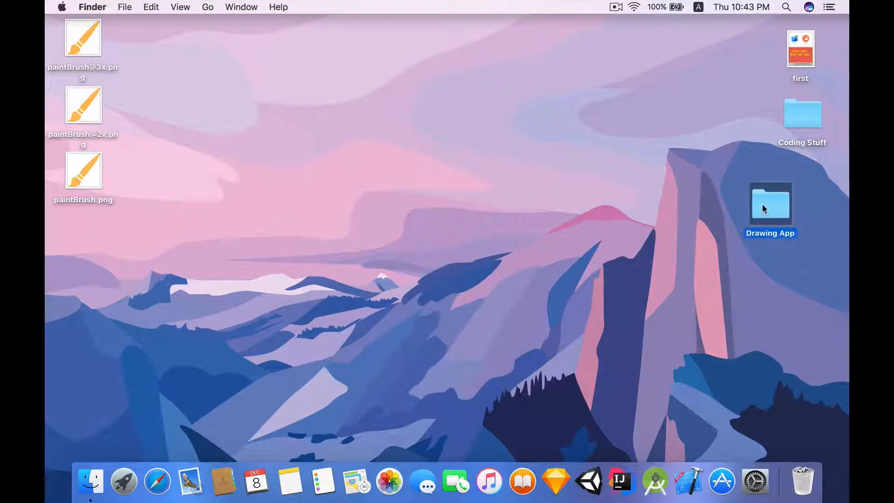
Open the Drawing App folder on the desktop and launch Drawing App.xcodeproj in Xcode
{"action": "double_click", "coordinate": [771, 202]}
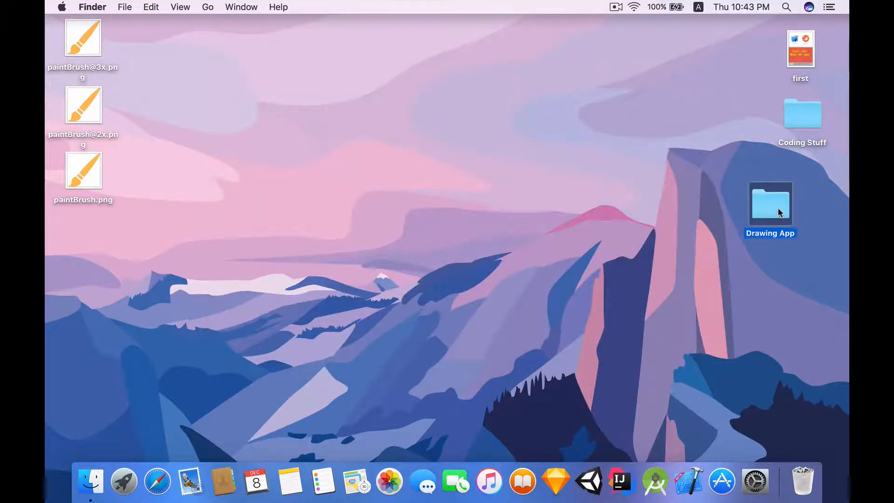
{"action": "double_click", "coordinate": [770, 204]}
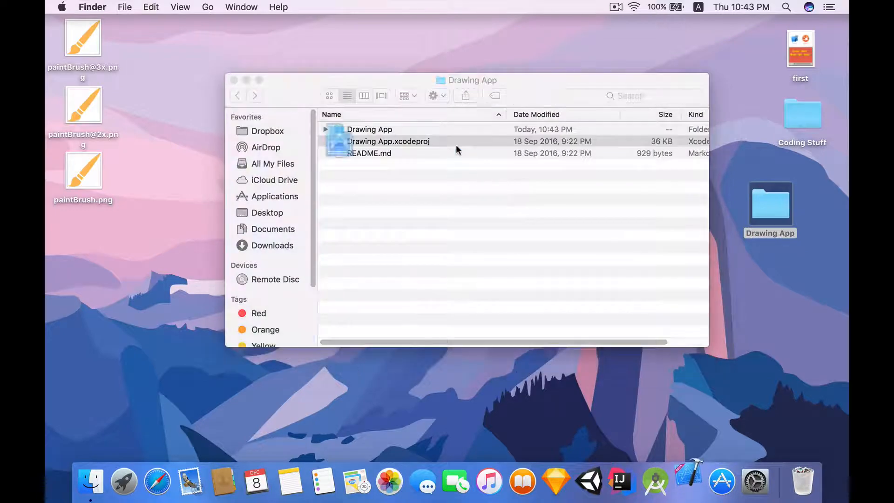
{"action": "double_click", "coordinate": [388, 140]}
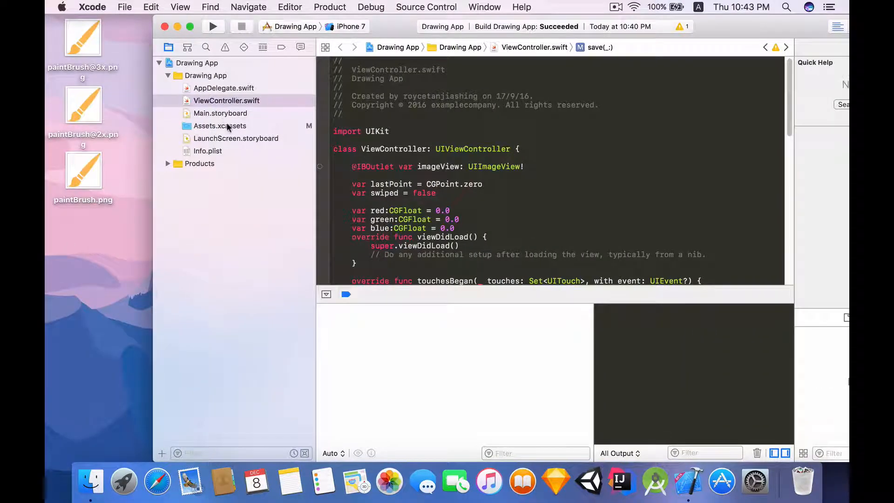
{"action": "left_click", "coordinate": [220, 126]}
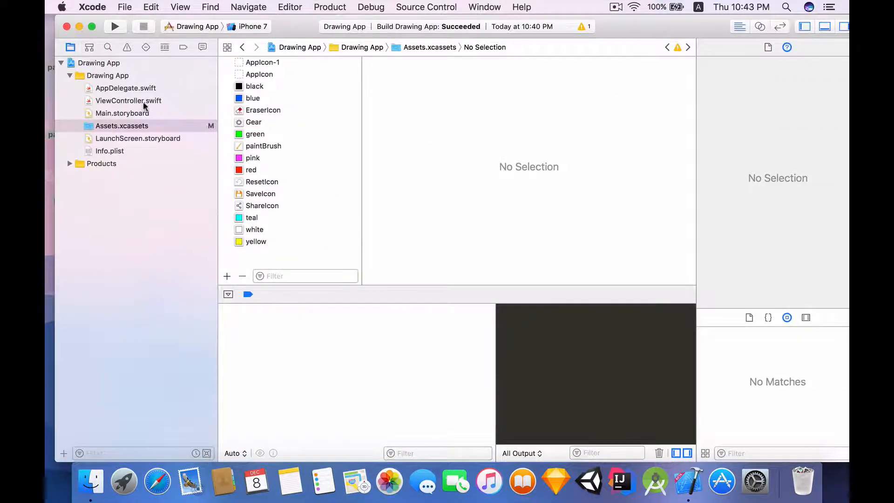
{"action": "left_click", "coordinate": [129, 100]}
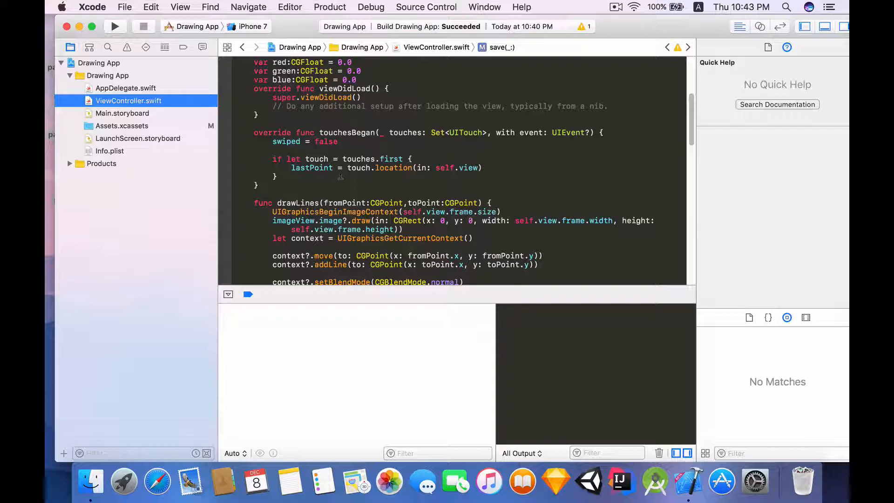
In save(_:), write imageView.image to the photo album with UIImageWriteToSavedPhotosAlbum
{"action": "scroll", "scroll_direction": "down", "scroll_amount": 3}
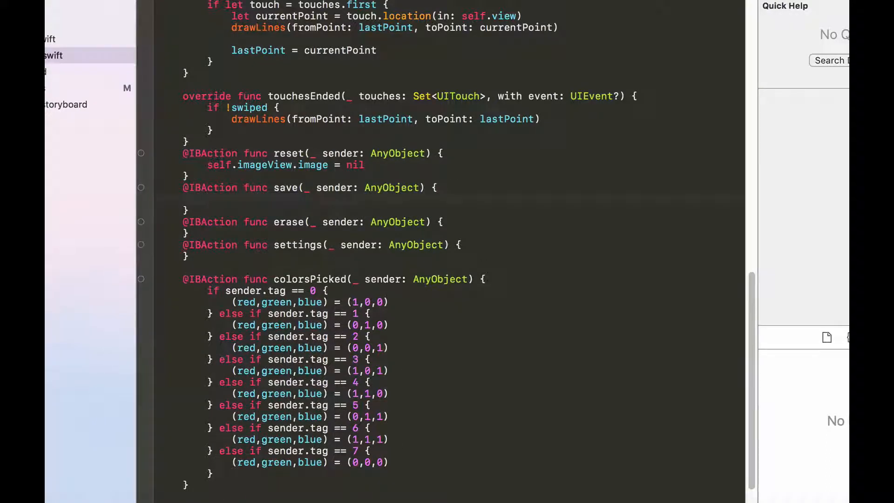
{"action": "type", "text": "if 1"}
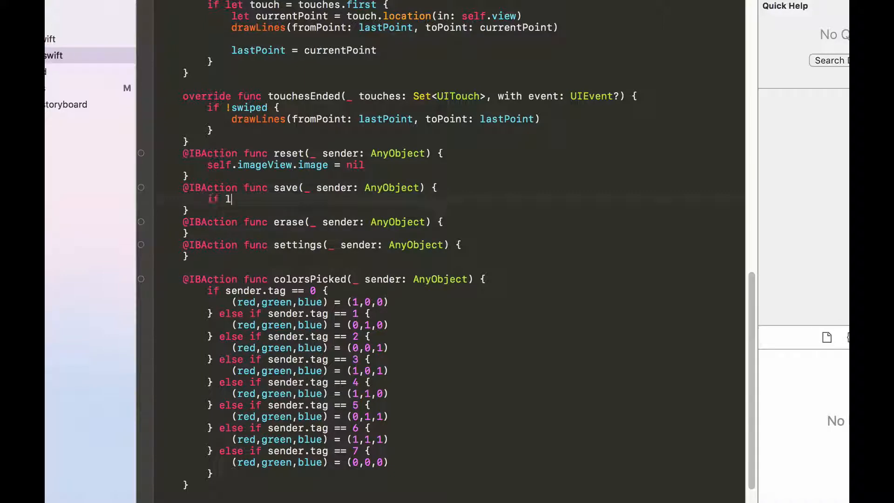
{"action": "type", "text": "etim"}
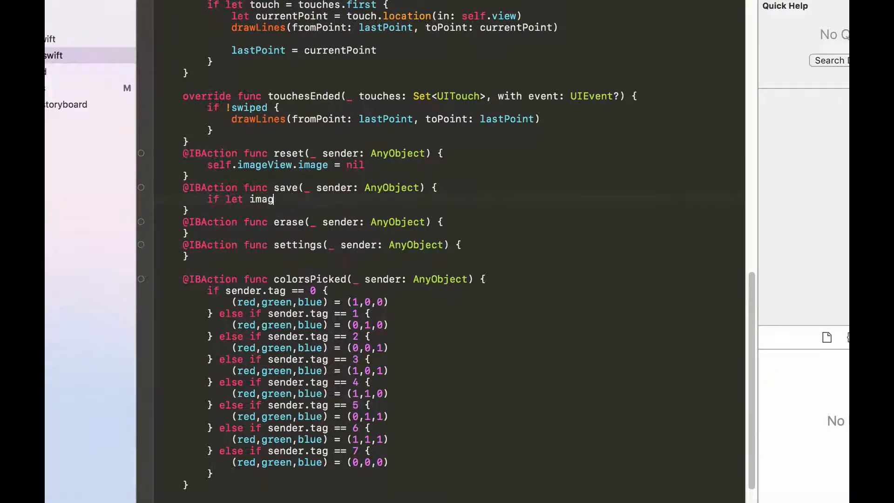
{"action": "type", "text": "e = imageView.image {"}
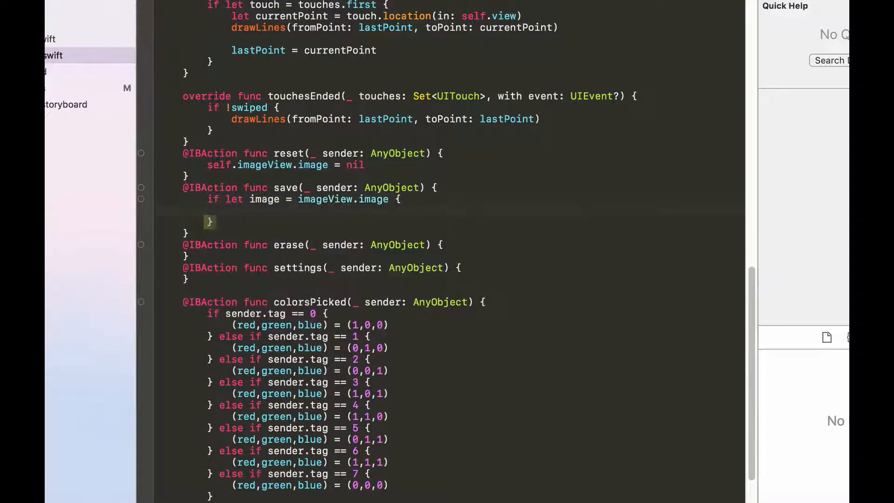
{"action": "type", "text": "uiwr"}
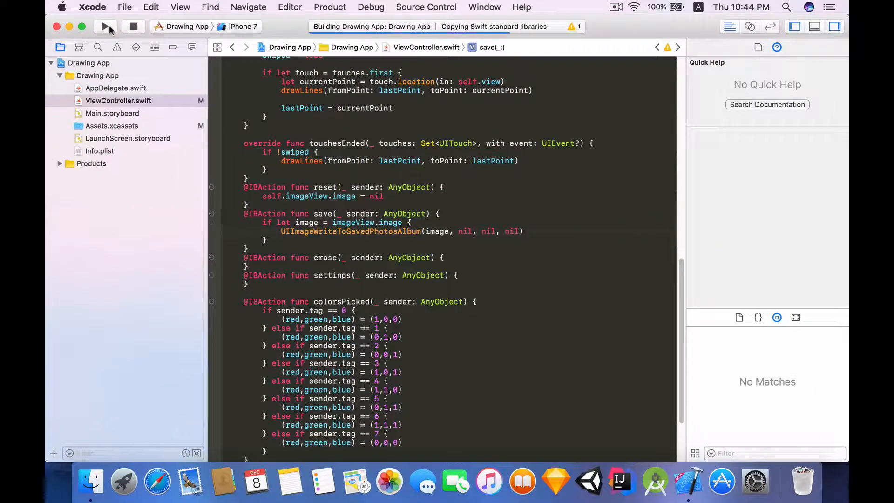
Run the app in the simulator and tap save, which crashes without a photo library usage description
{"action": "left_click", "coordinate": [105, 26]}
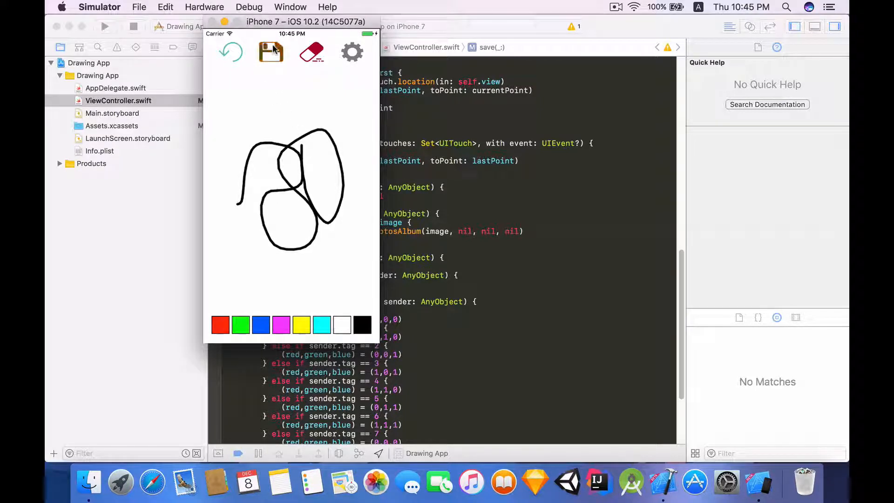
{"action": "left_click", "coordinate": [271, 52]}
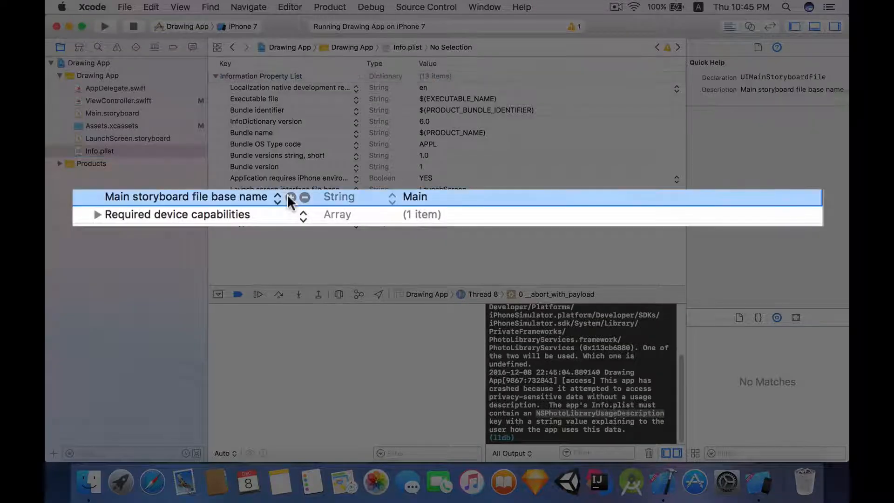
Add NSPhotoLibraryUsageDescription to Info.plist saying access is needed to save your drawing
{"action": "left_click", "coordinate": [291, 197]}
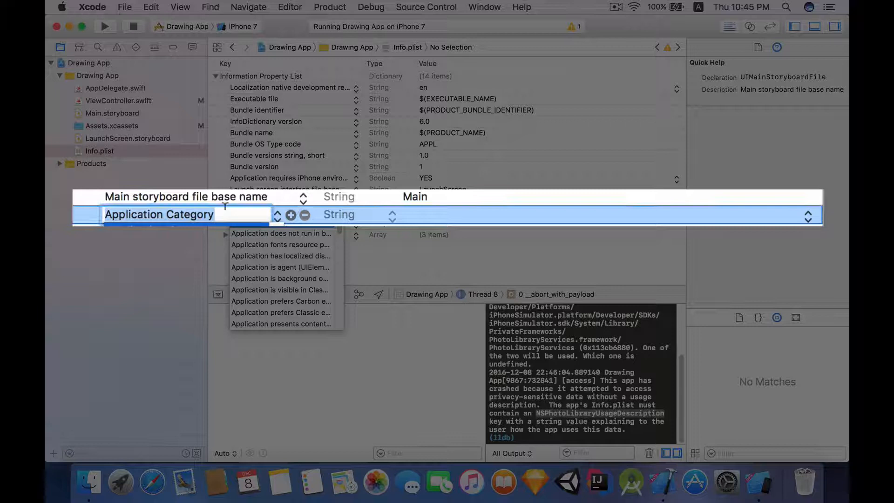
{"action": "type", "text": "NSPhotoLibraryUsageDescription"}
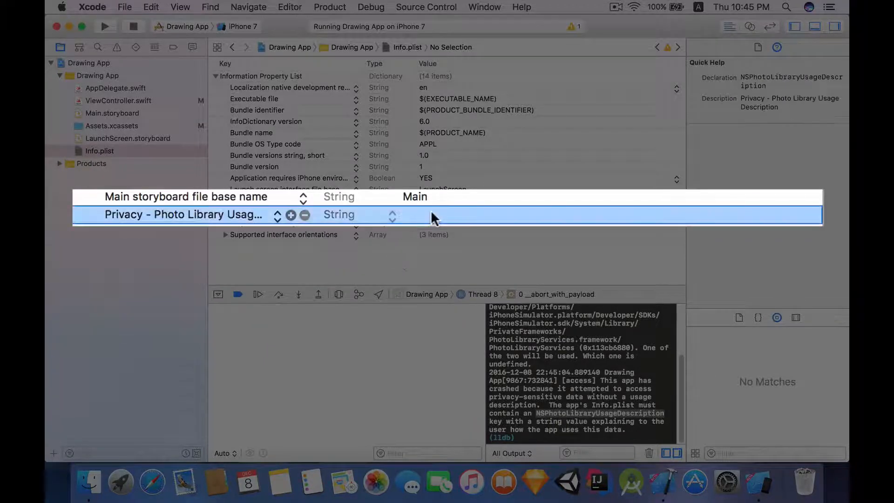
{"action": "type", "text": "W"}
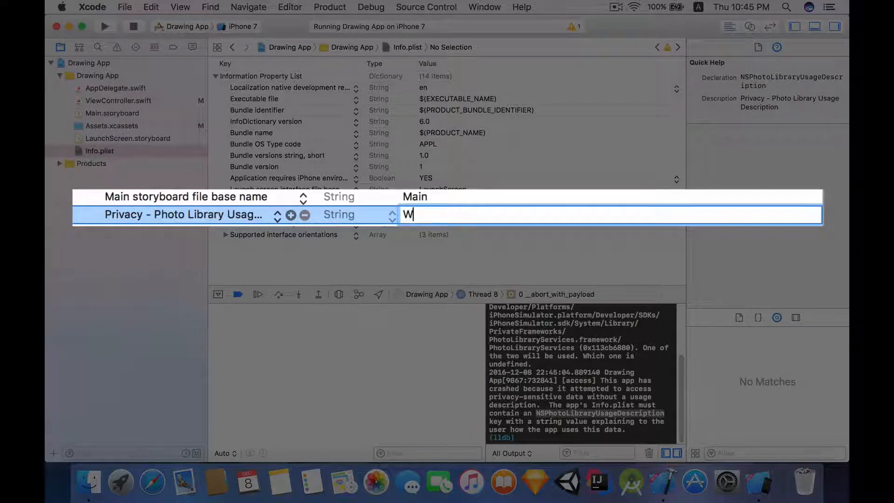
{"action": "type", "text": "e need access"}
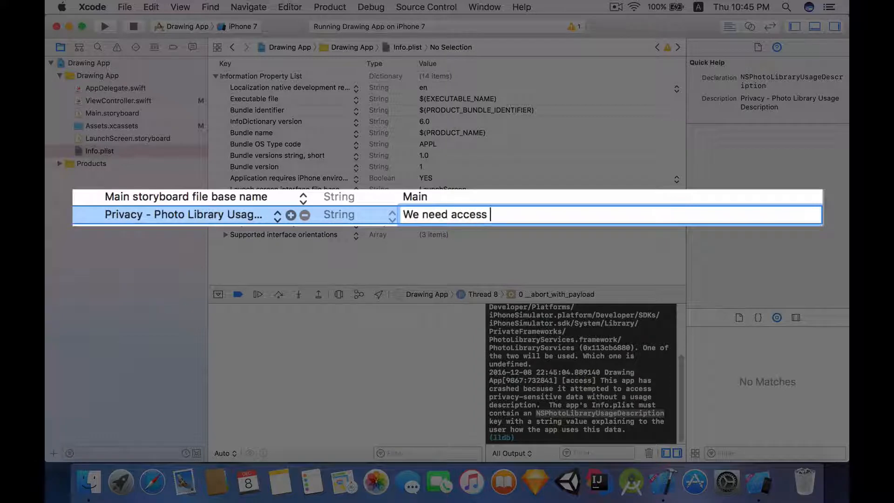
{"action": "type", "text": "to your phot"}
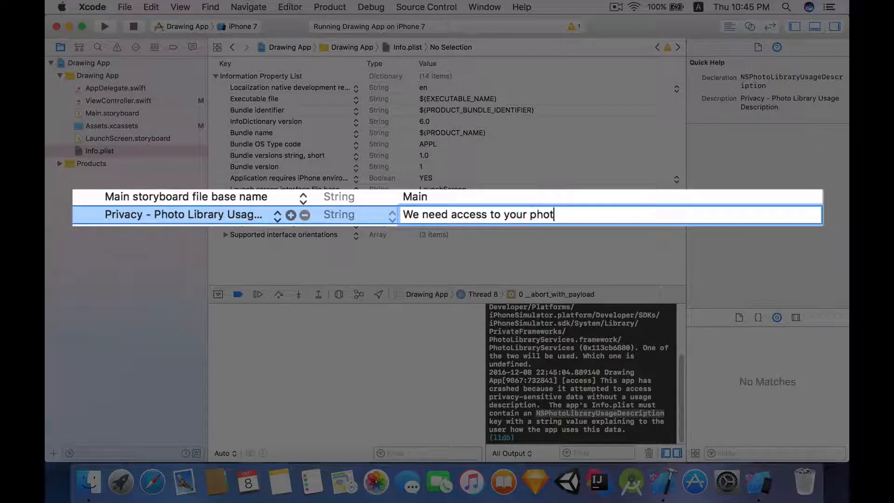
{"action": "type", "text": "o library be"}
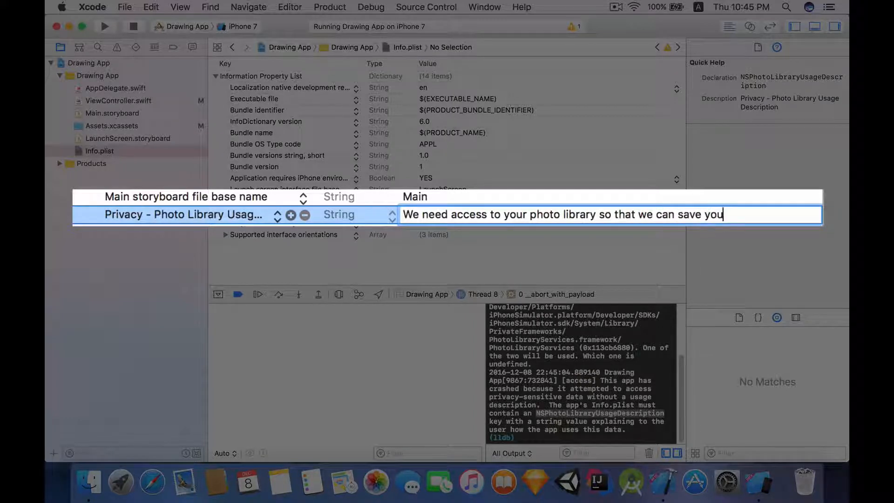
{"action": "type", "text": "r drawing"}
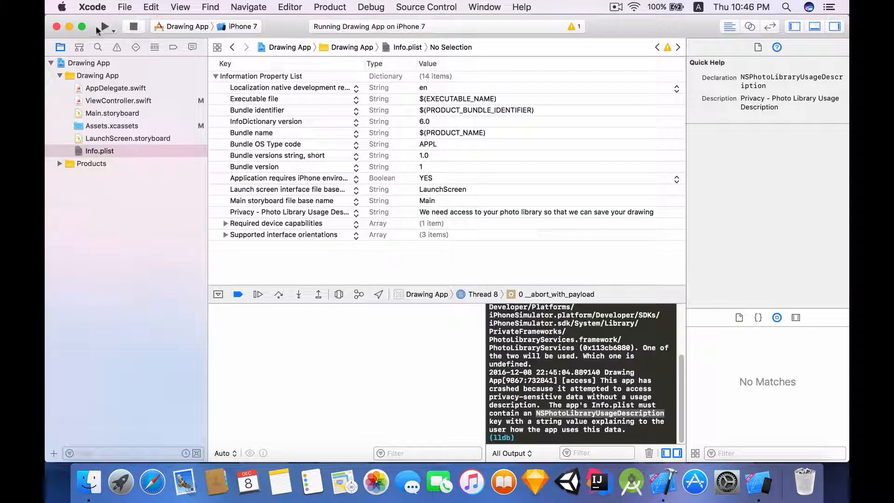
Run the app again, save the drawing and allow photo library access on the alert
{"action": "left_click", "coordinate": [105, 27]}
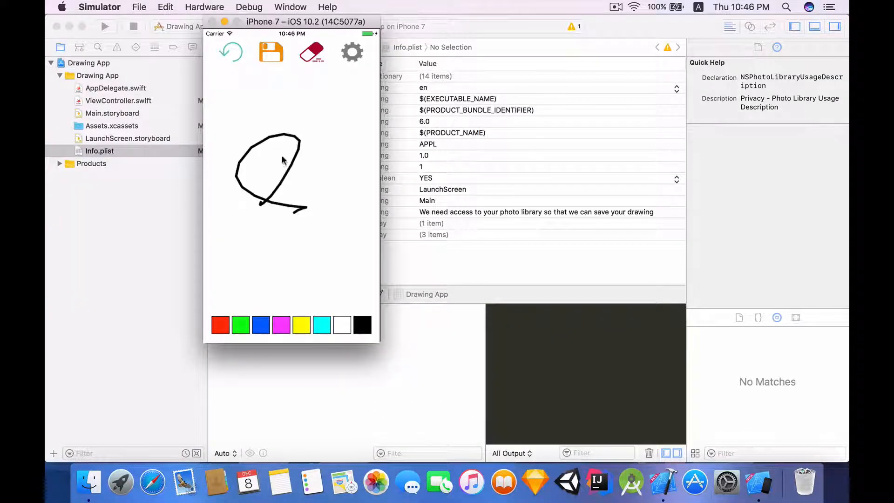
{"action": "left_click", "coordinate": [271, 52]}
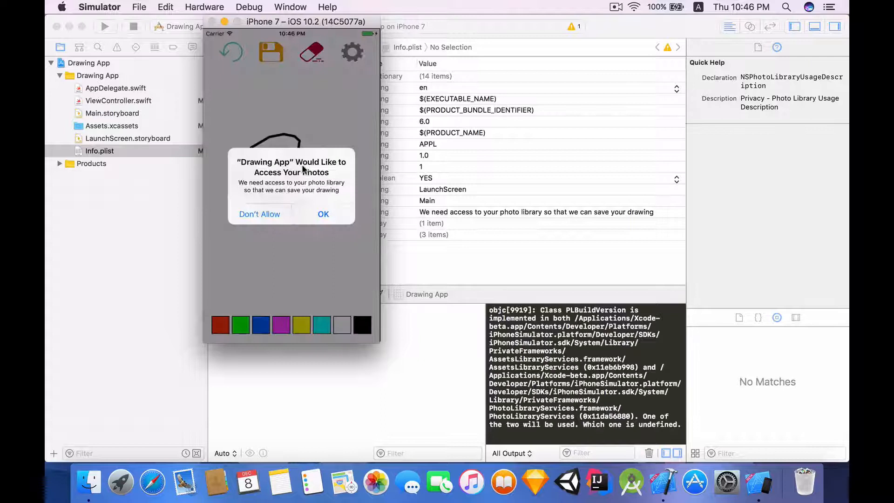
{"action": "mouse_move", "coordinate": [312, 171]}
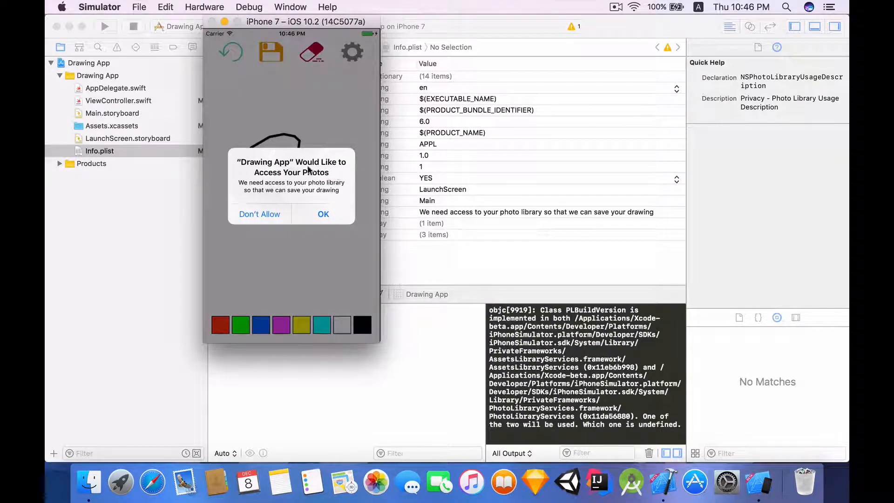
{"action": "left_click", "coordinate": [323, 214]}
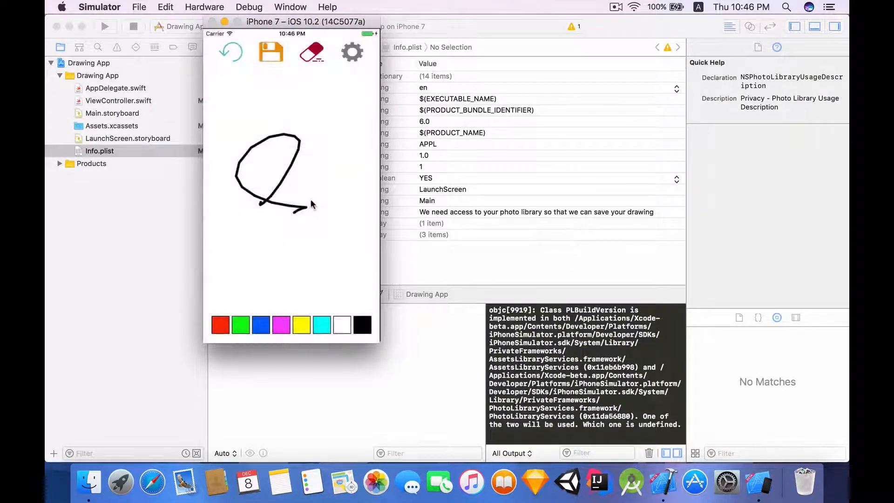
Go to the home screen and check the saved drawing in the Photos app
{"action": "left_click", "coordinate": [204, 6]}
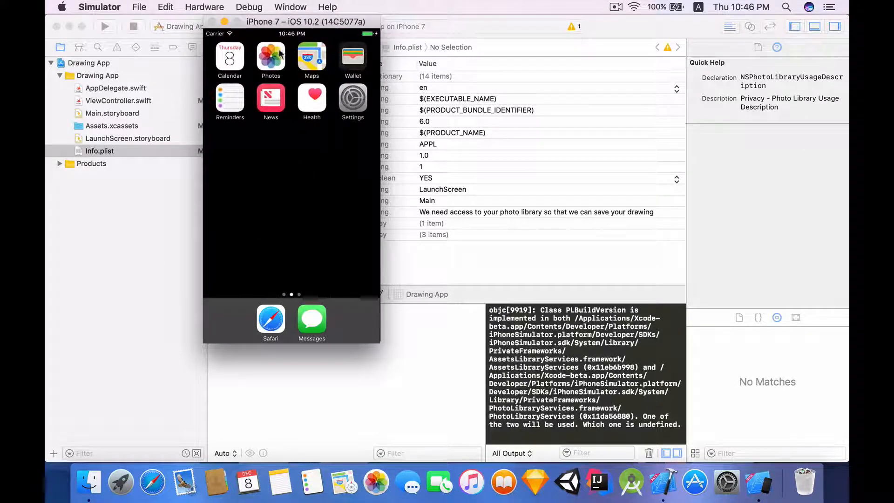
{"action": "left_click", "coordinate": [270, 56]}
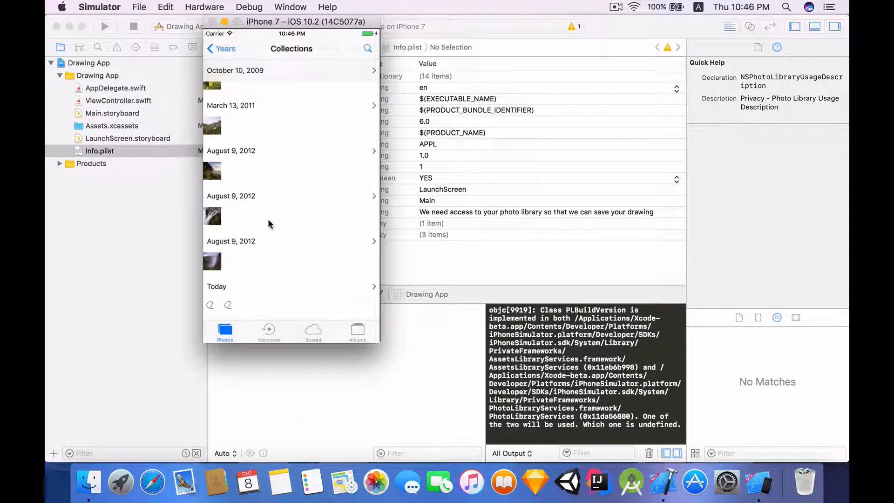
{"action": "left_click", "coordinate": [204, 7]}
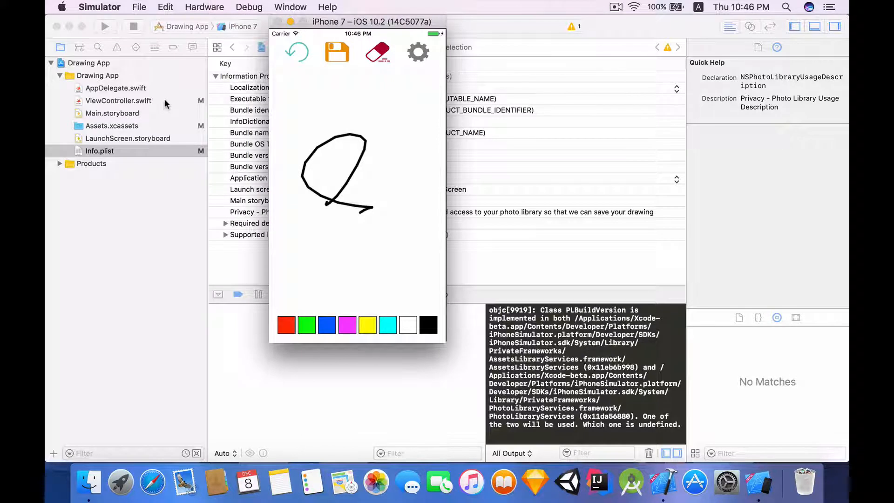
{"action": "mouse_move", "coordinate": [336, 124]}
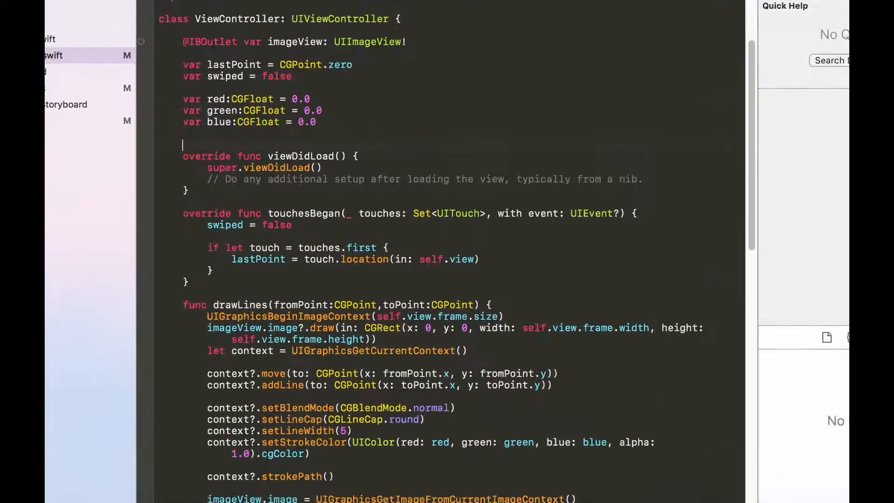
Declare 'var tool:UIImageView!' and 'var isDrawing = true' in ViewController
{"action": "type", "text": "var tool"}
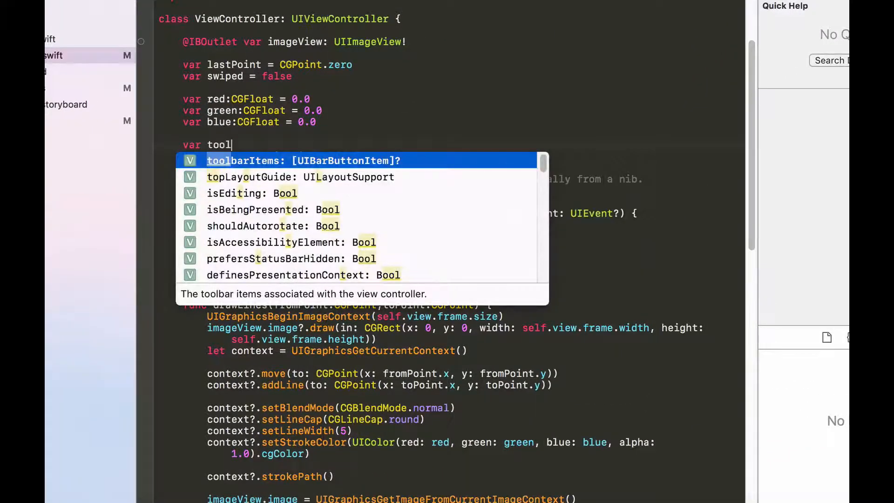
{"action": "type", "text": ":UIImageView!"}
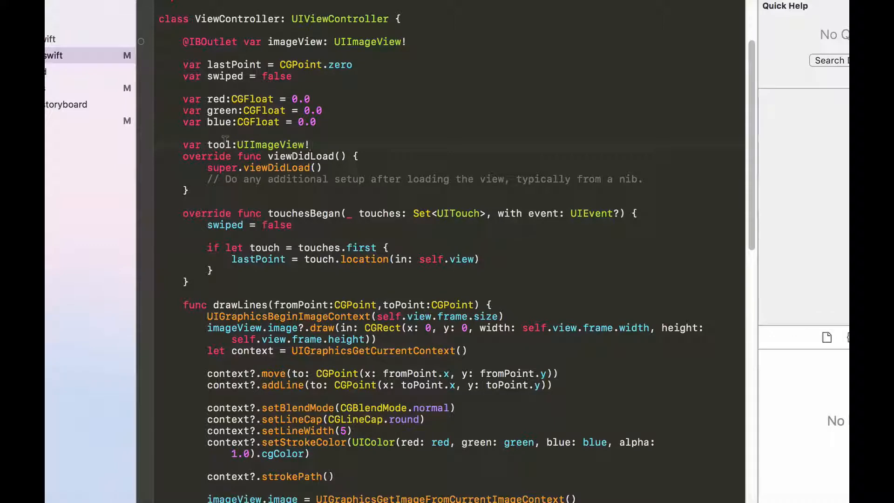
{"action": "type", "text": "var"}
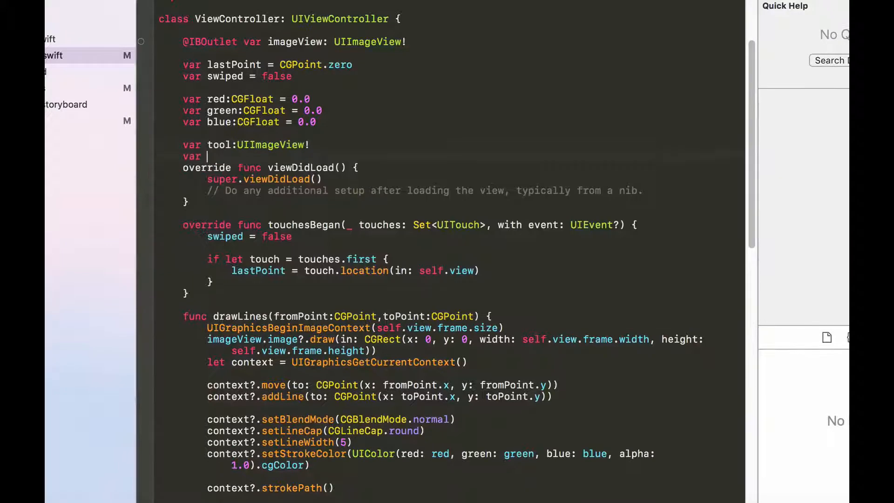
{"action": "type", "text": "isDrawing"}
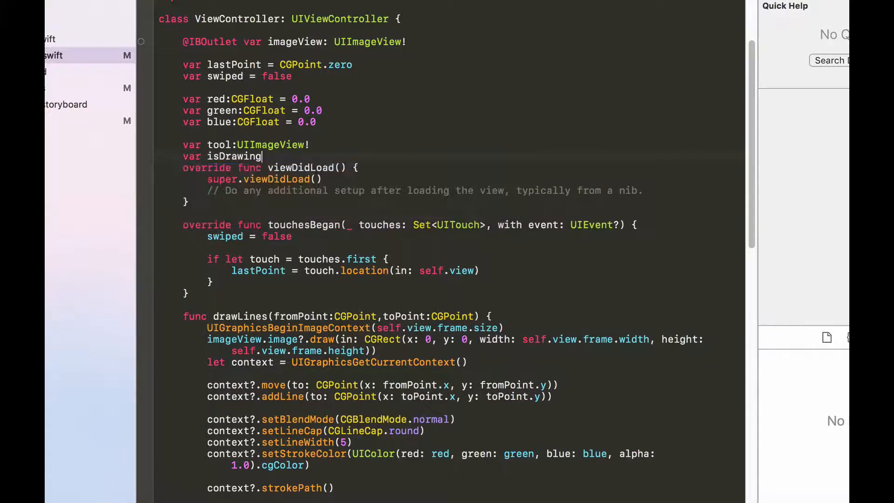
{"action": "type", "text": "="}
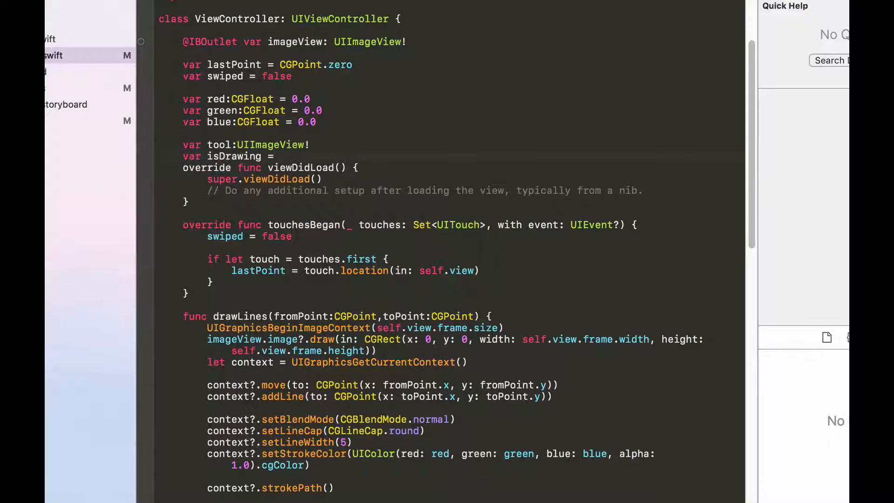
{"action": "type", "text": "true"}
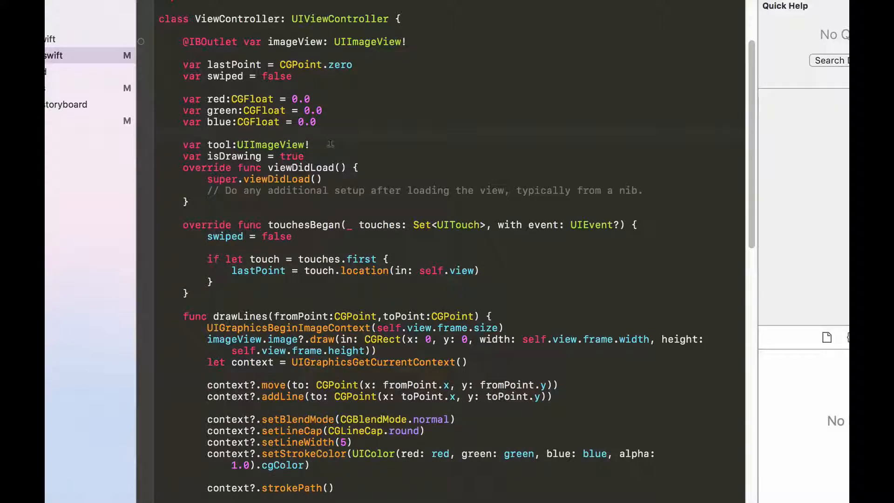
In viewDidLoad, create the tool UIImageView with a CGRect frame 38 points wide and high
{"action": "scroll", "scroll_direction": "down", "scroll_amount": 3}
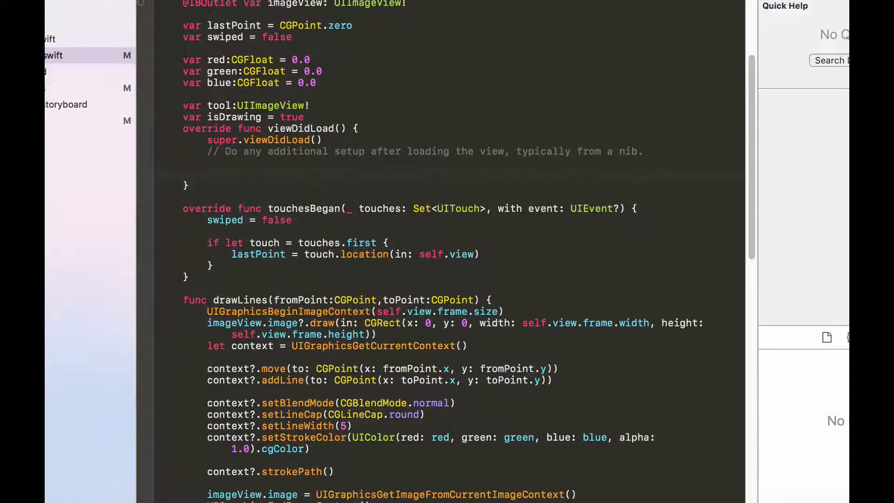
{"action": "type", "text": "tool ="}
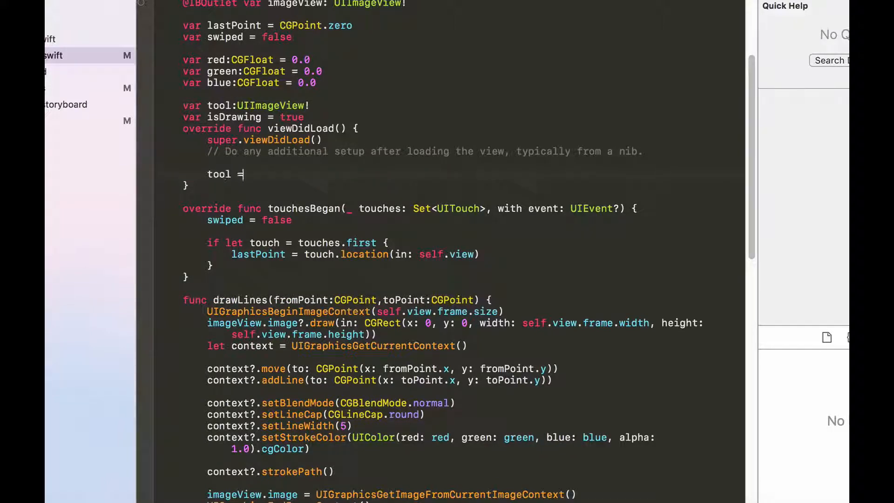
{"action": "type", "text": "UIImageView("}
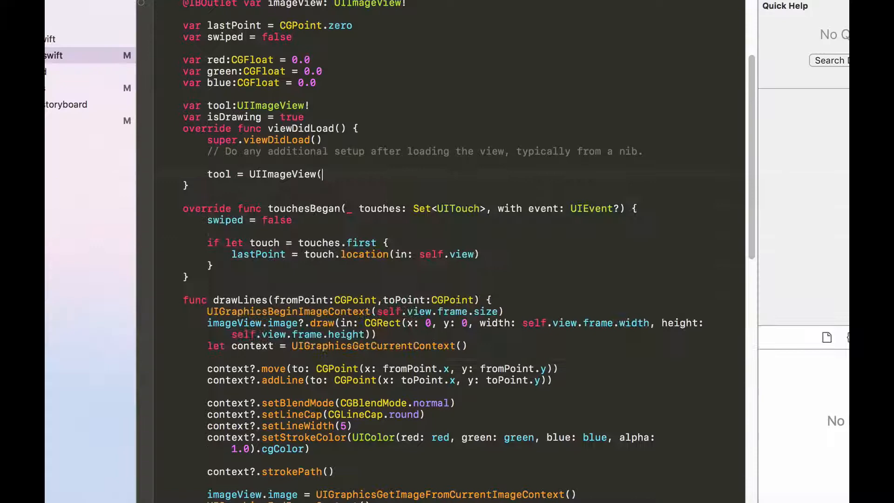
{"action": "type", "text": "tool.frame ="}
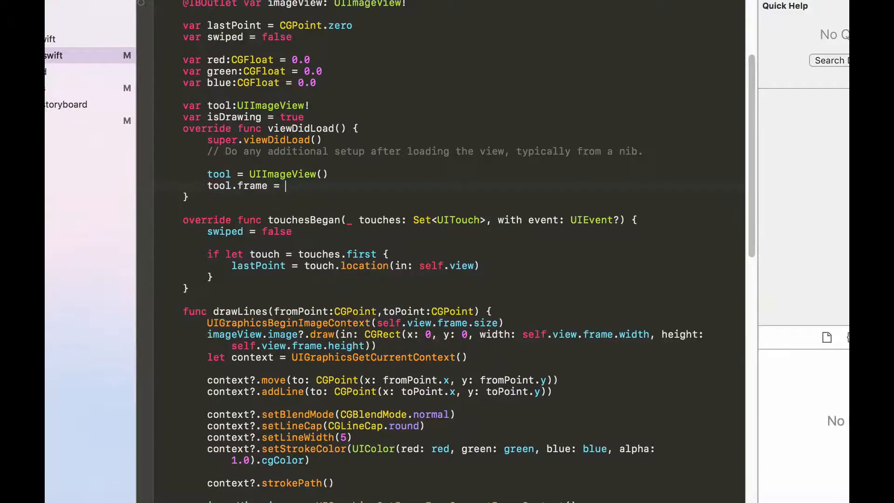
{"action": "type", "text": "cgrec"}
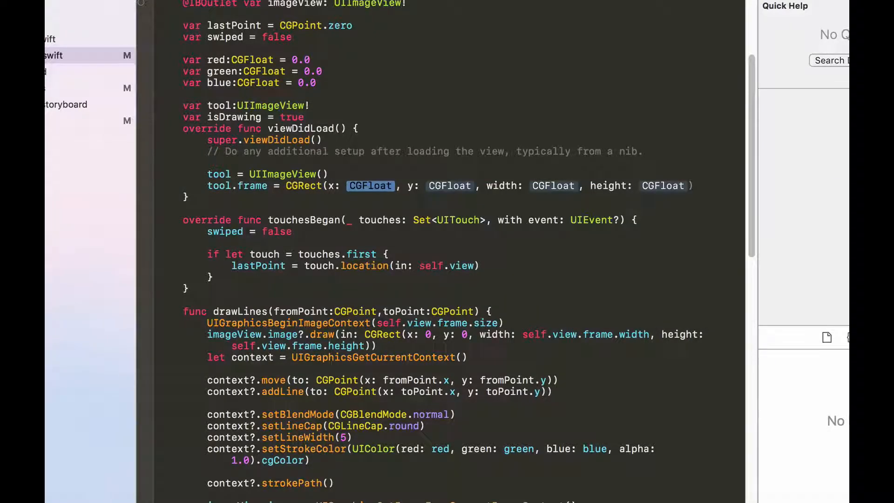
{"action": "type", "text": "self.view."}
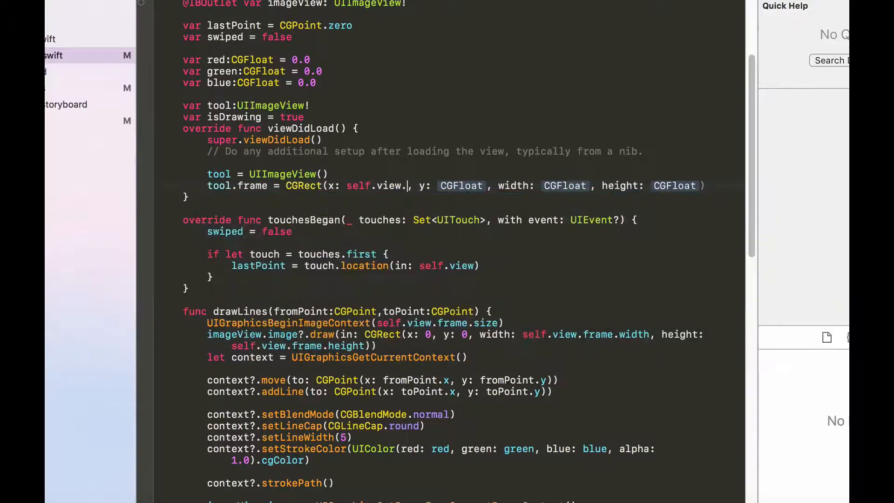
{"action": "type", "text": "bounds.size."}
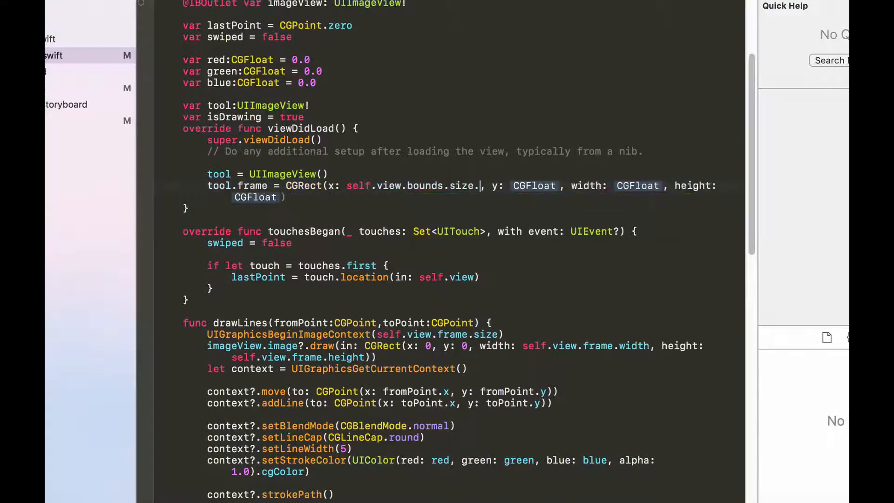
{"action": "type", "text": "width"}
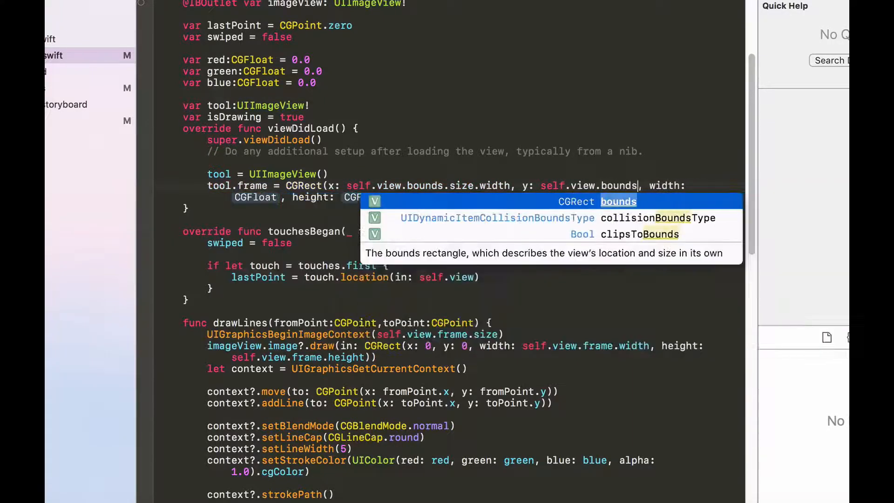
{"action": "type", "text": ".size.height"}
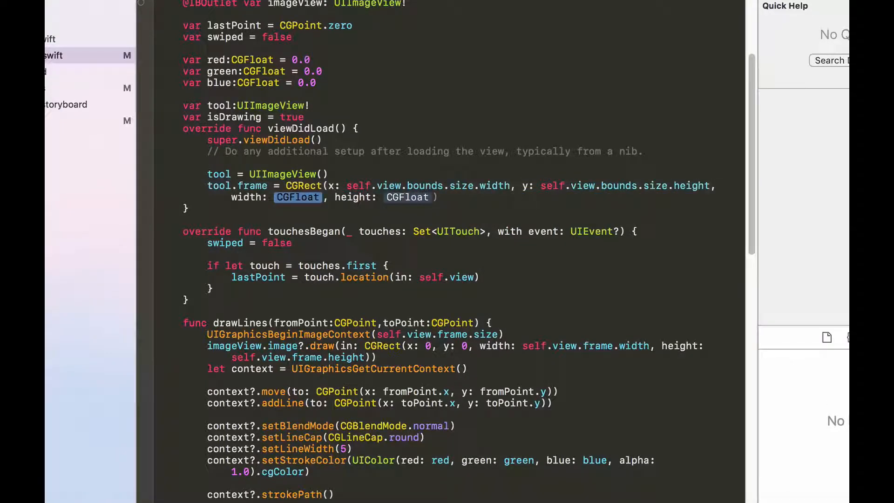
{"action": "type", "text": "3"}
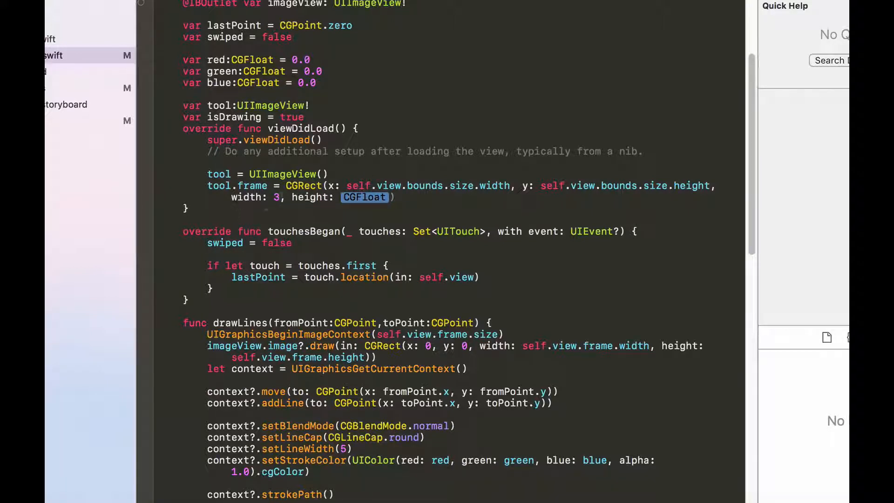
{"action": "type", "text": "8"}
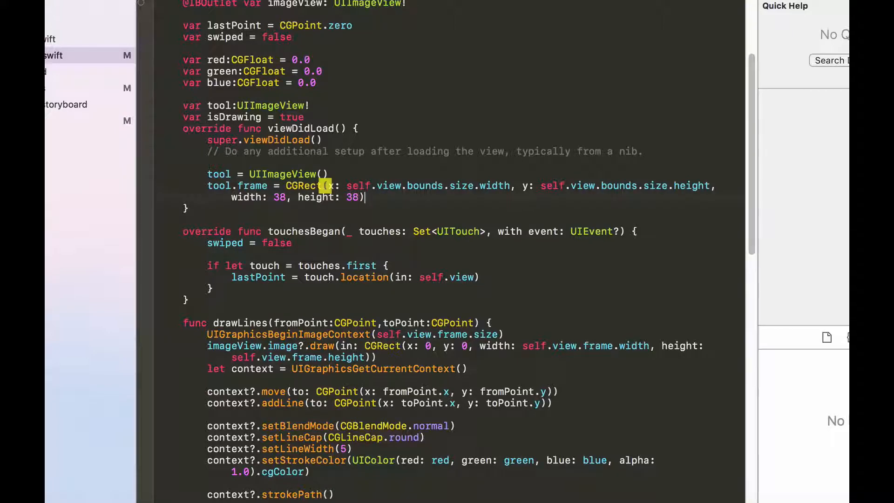
Set tool.image to paintBrush and add the tool view with self.view.addSubview(tool)
{"action": "type", "text": "tool."}
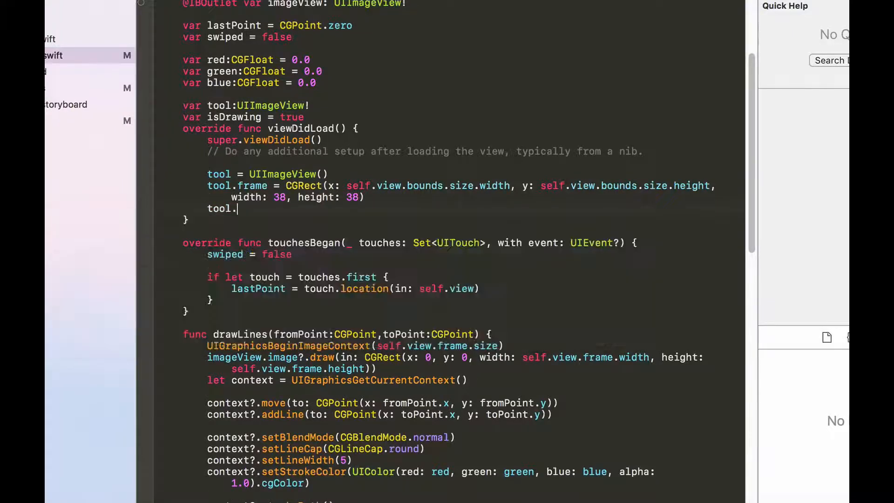
{"action": "type", "text": "image ="}
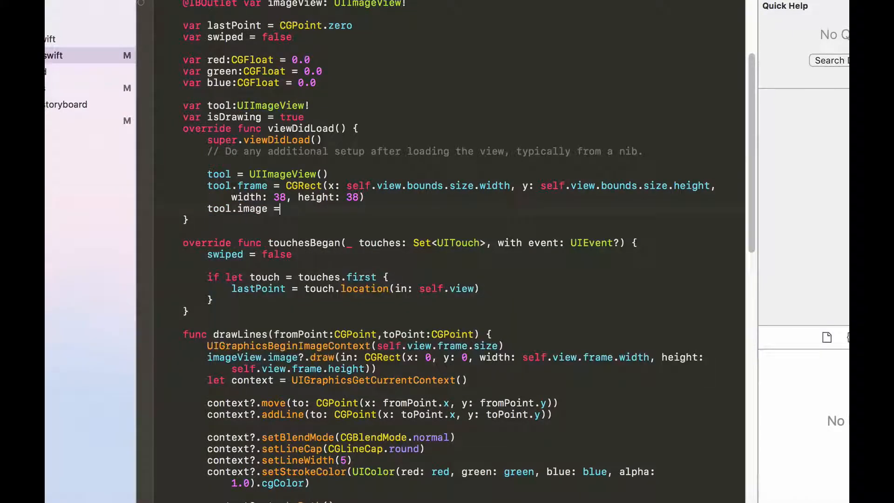
{"action": "type", "text": "pa"}
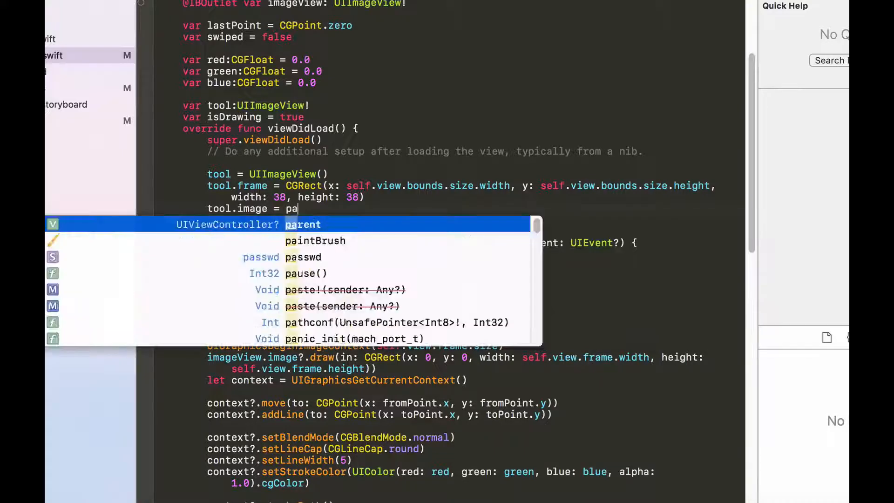
{"action": "type", "text": "intBrush"}
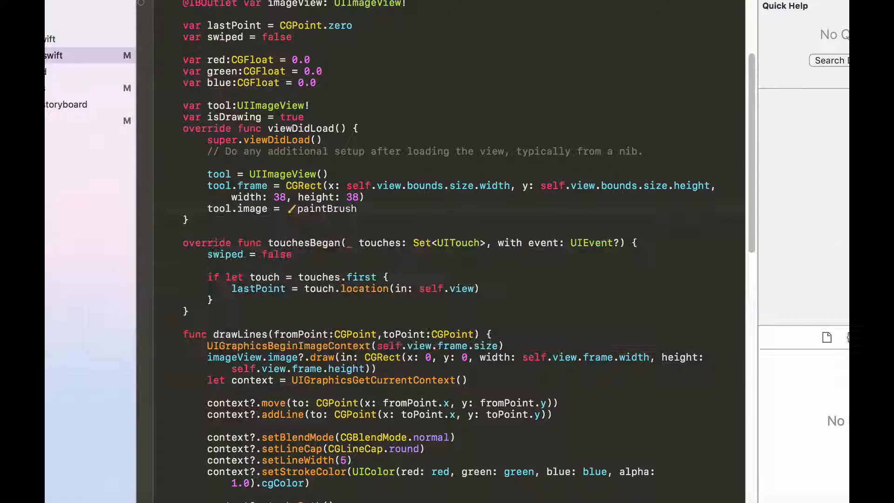
{"action": "type", "text": "self.vi"}
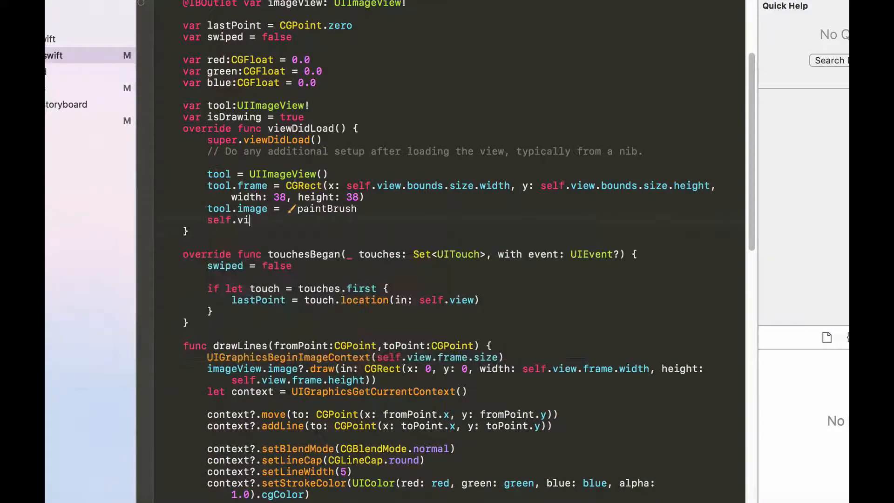
{"action": "type", "text": "addSubview(t"}
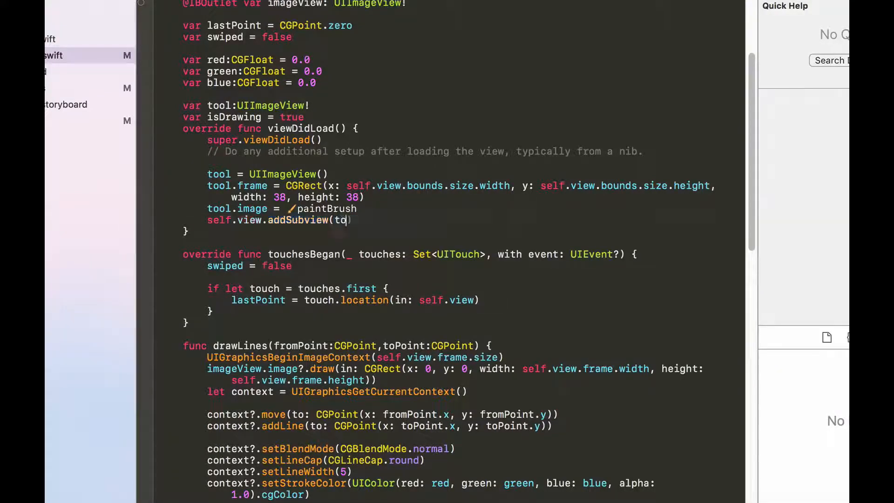
{"action": "type", "text": "ol)"}
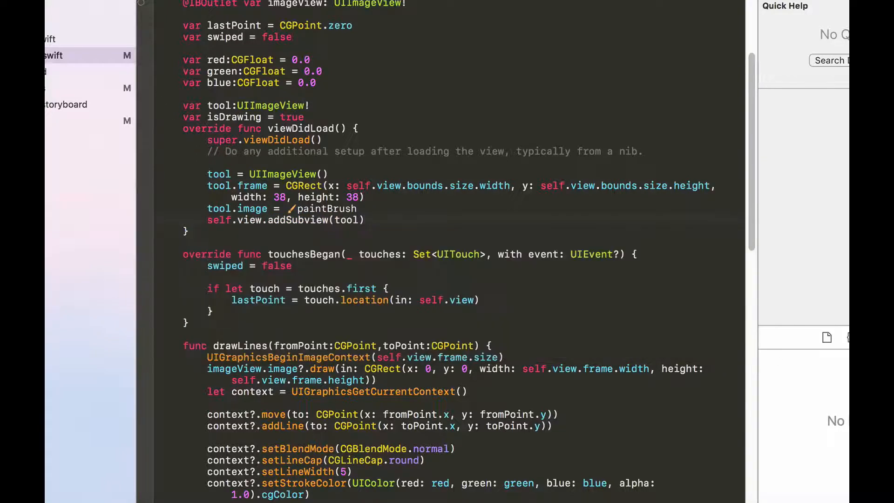
{"action": "scroll", "scroll_direction": "down", "scroll_amount": 3}
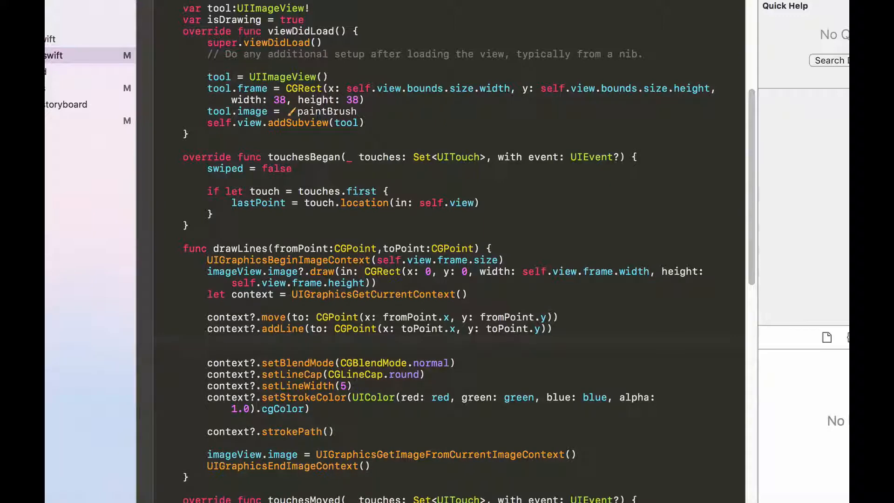
In drawLines, set tool.center = toPoint so the tool follows the stroke
{"action": "type", "text": "too"}
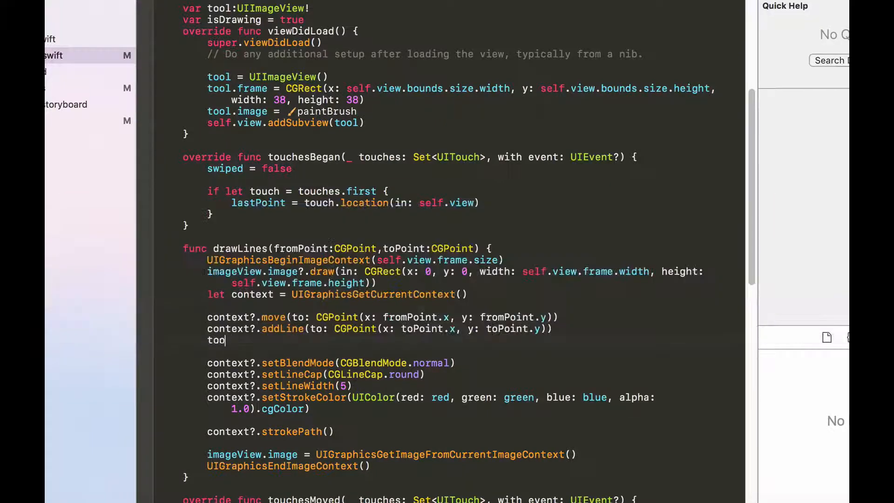
{"action": "type", "text": "l.cn"}
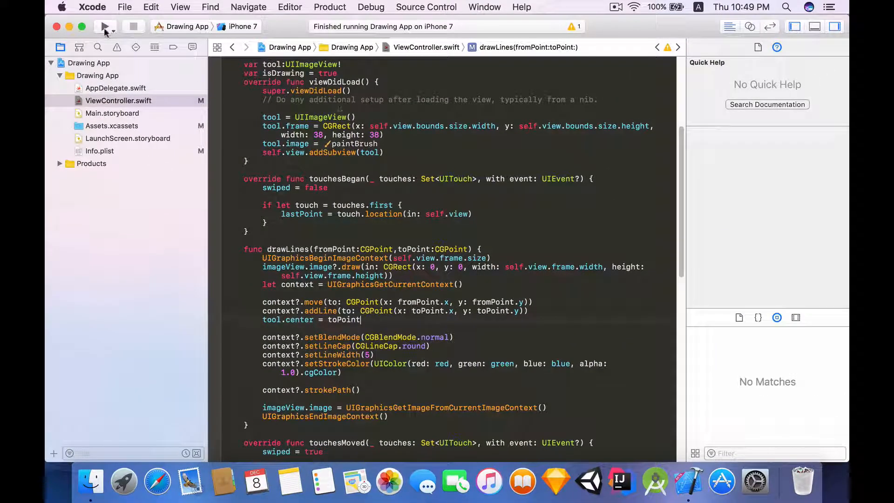
Run the app on iPhone 7 and draw black loops while the paintbrush icon follows each stroke
{"action": "left_click", "coordinate": [105, 27]}
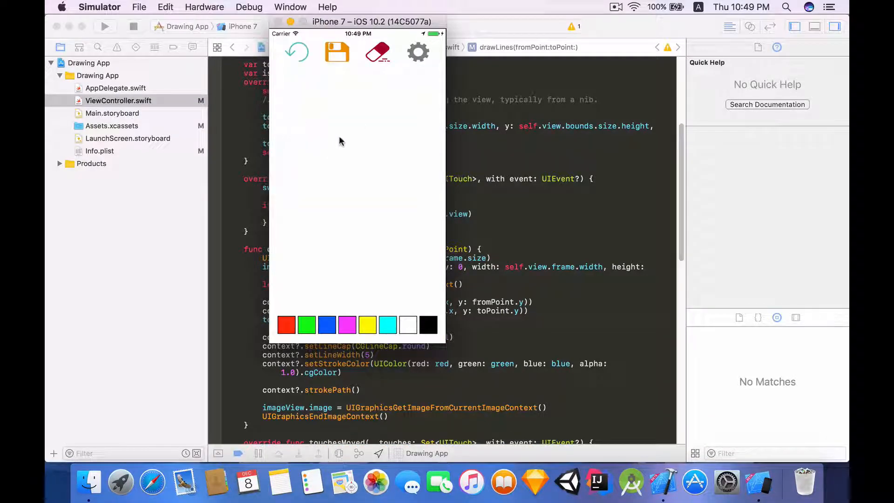
{"action": "mouse_move", "coordinate": [304, 138]}
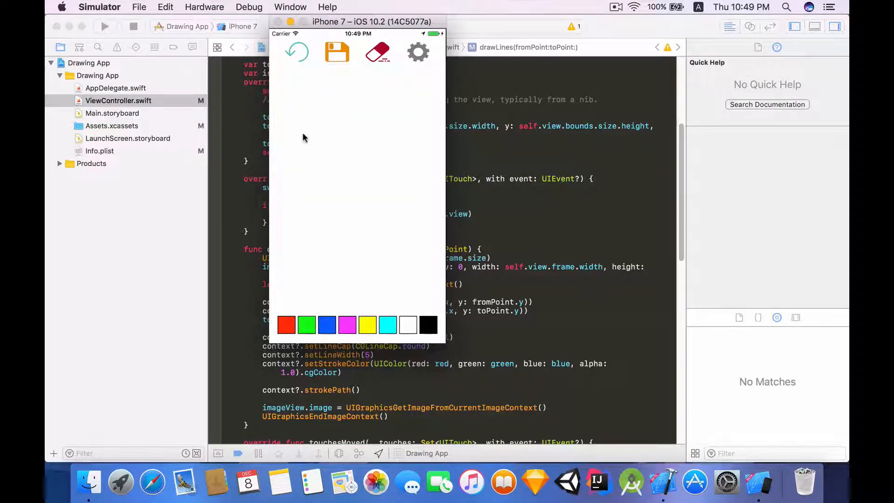
{"action": "left_click_drag", "start_coordinate": [302, 137], "coordinate": [382, 91]}
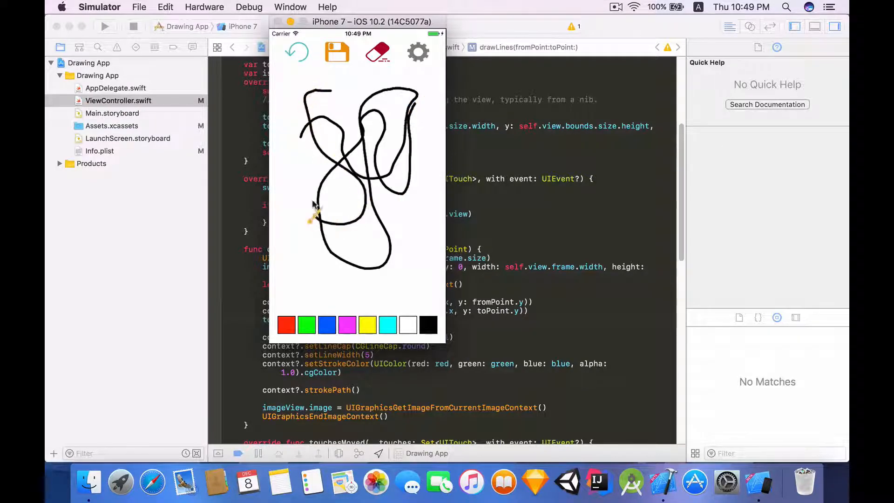
{"action": "left_click_drag", "start_coordinate": [314, 220], "coordinate": [360, 117]}
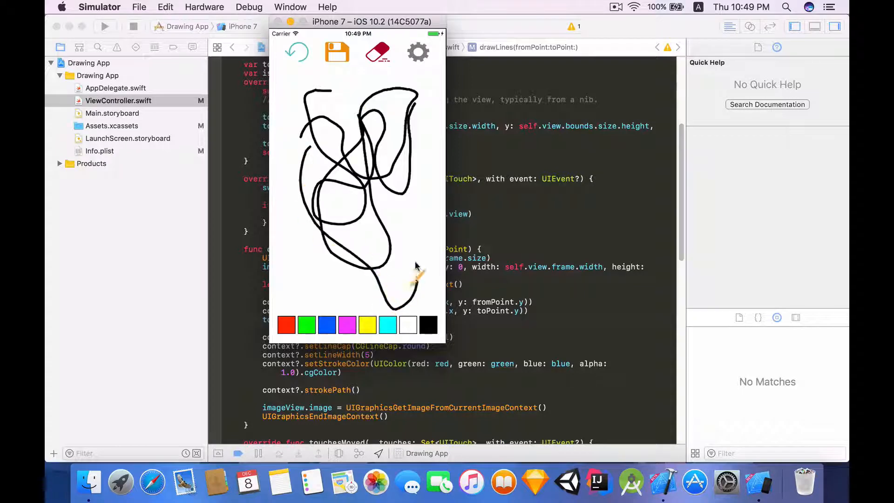
{"action": "left_click_drag", "start_coordinate": [408, 172], "coordinate": [416, 273]}
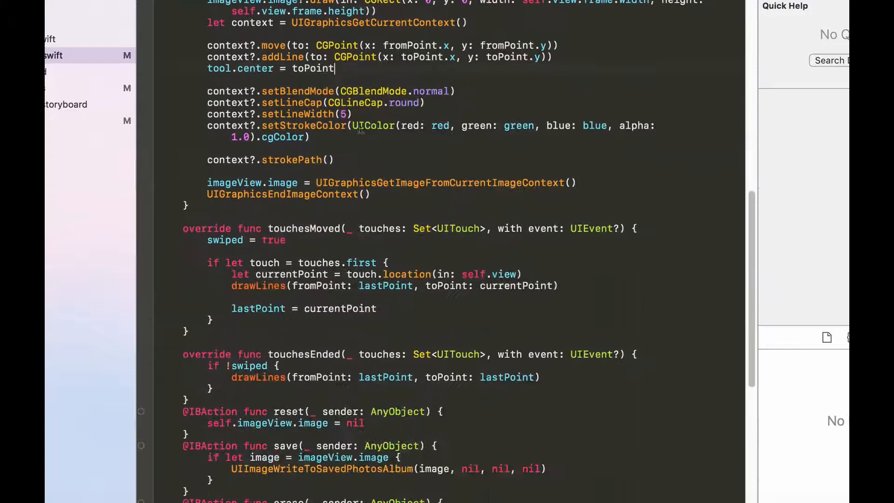
Add an if (isDrawing) branch setting (red, green, blue) to white (1,1,1)
{"action": "scroll", "scroll_direction": "down", "scroll_amount": 3}
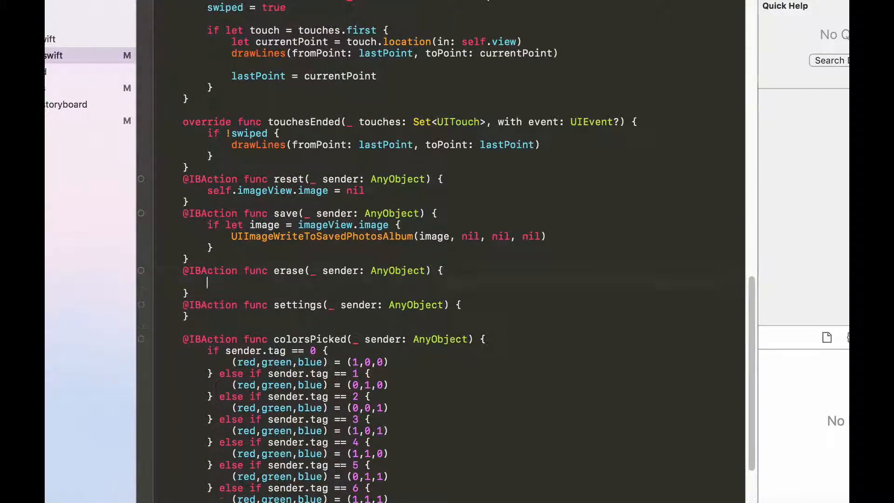
{"action": "key", "text": "Return"}
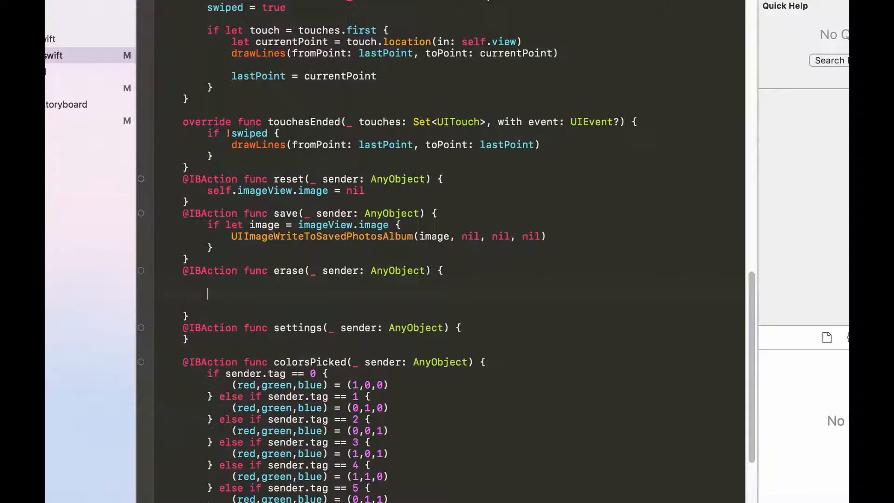
{"action": "type", "text": "if"}
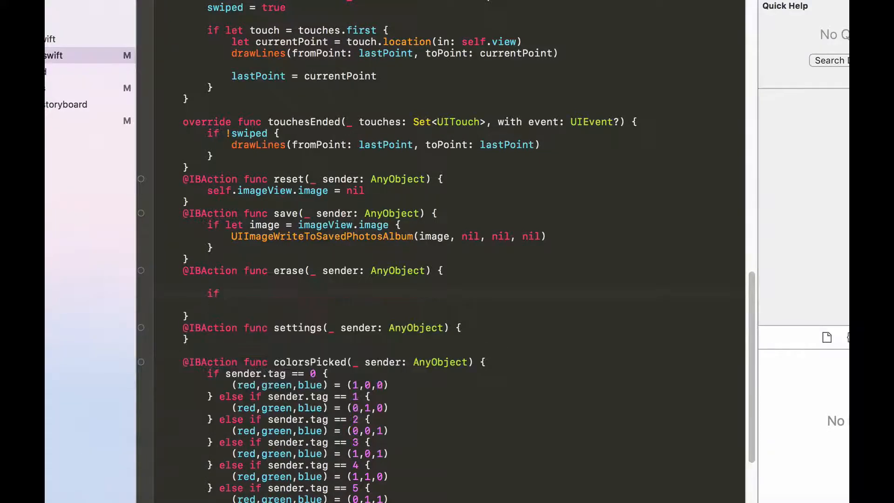
{"action": "type", "text": "()"}
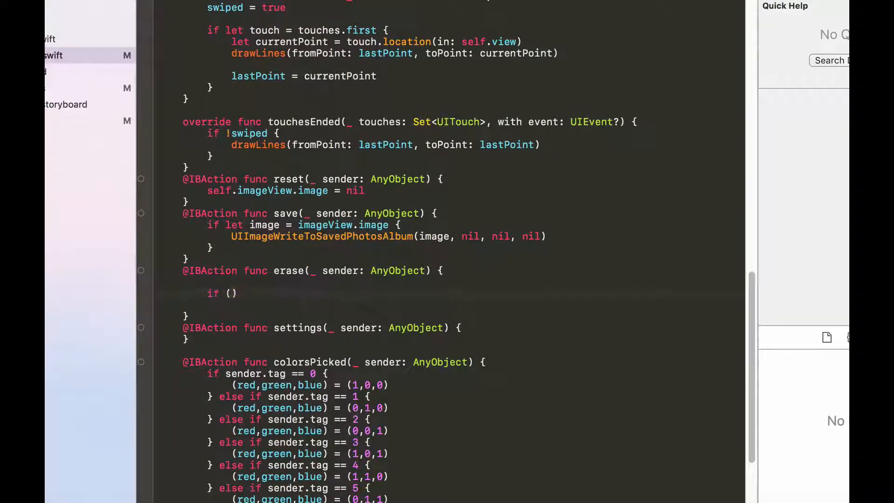
{"action": "type", "text": "isDrawing"}
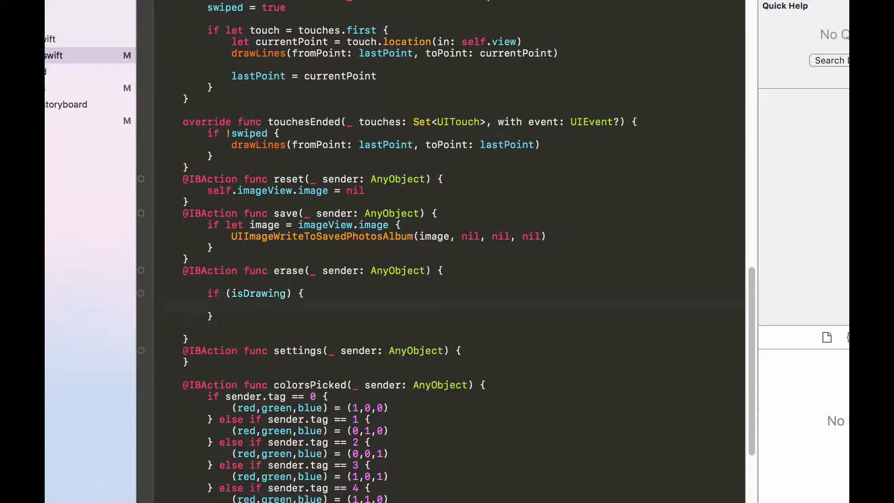
{"action": "left_click", "coordinate": [231, 306]}
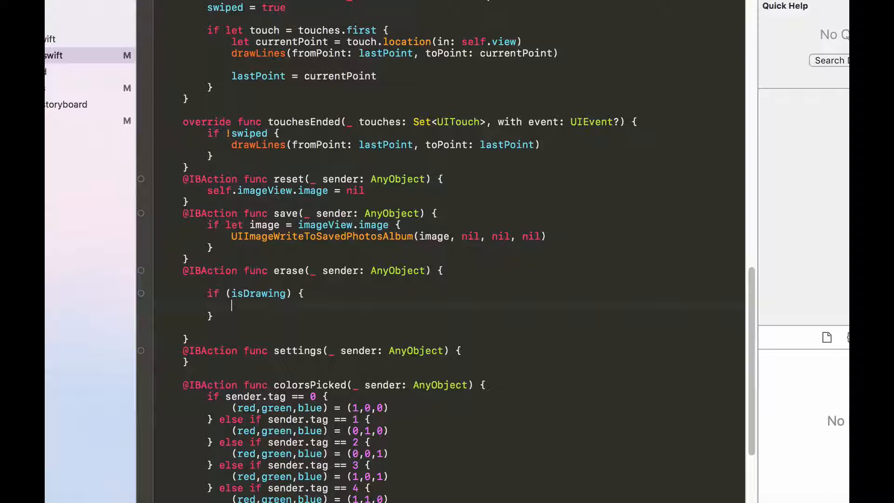
{"action": "type", "text": "(red)"}
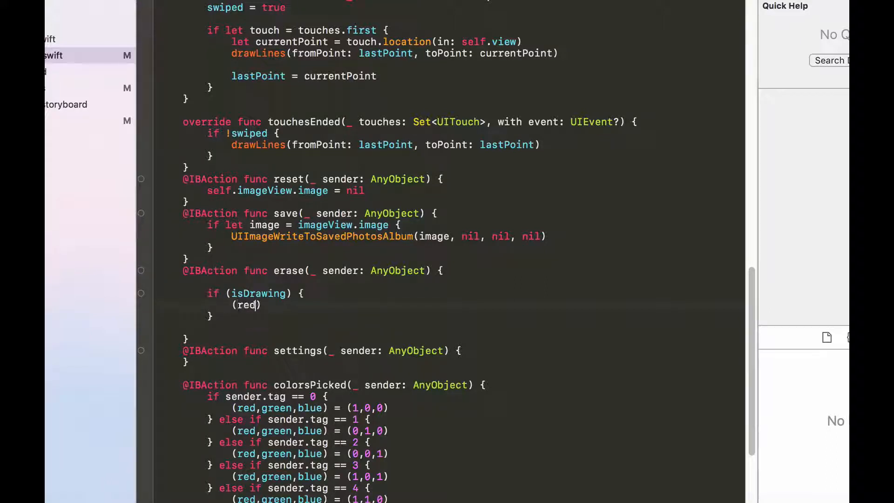
{"action": "type", "text": ",green"}
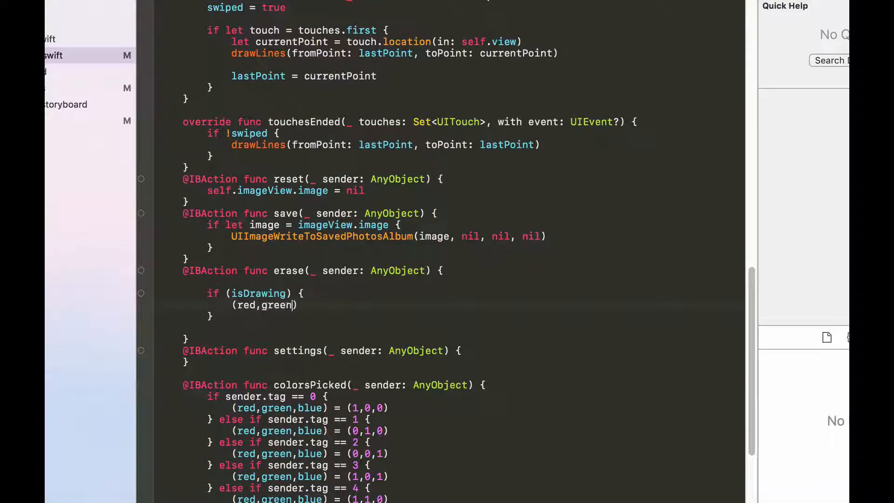
{"action": "type", "text": ",blue)"}
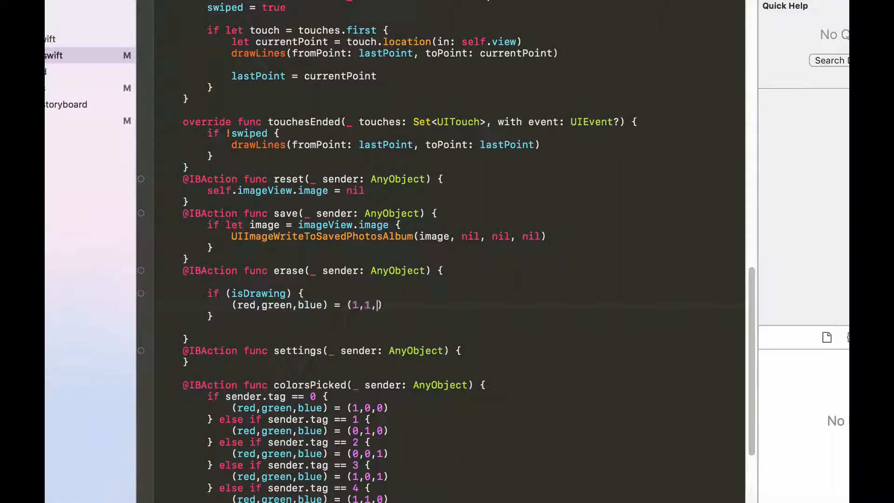
{"action": "type", "text": "1"}
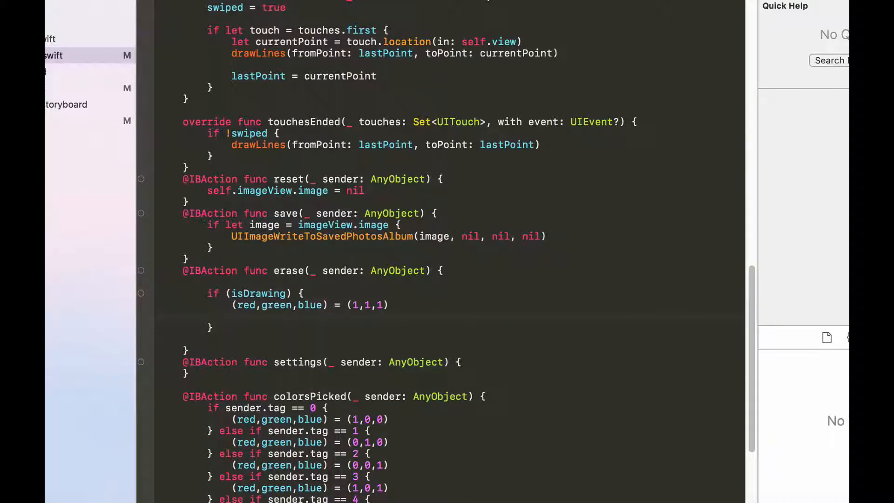
Add the else branch setting (red, green, blue) back to black (0,0,0)
{"action": "type", "text": "else"}
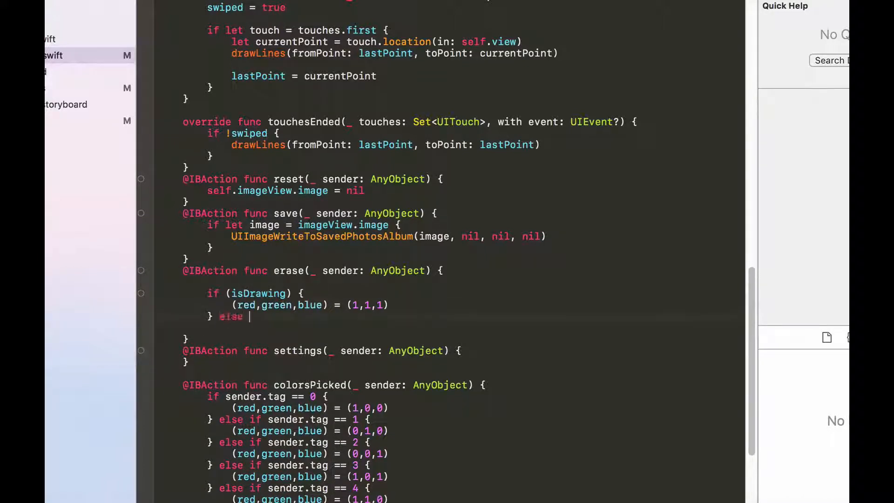
{"action": "type", "text": "{"}
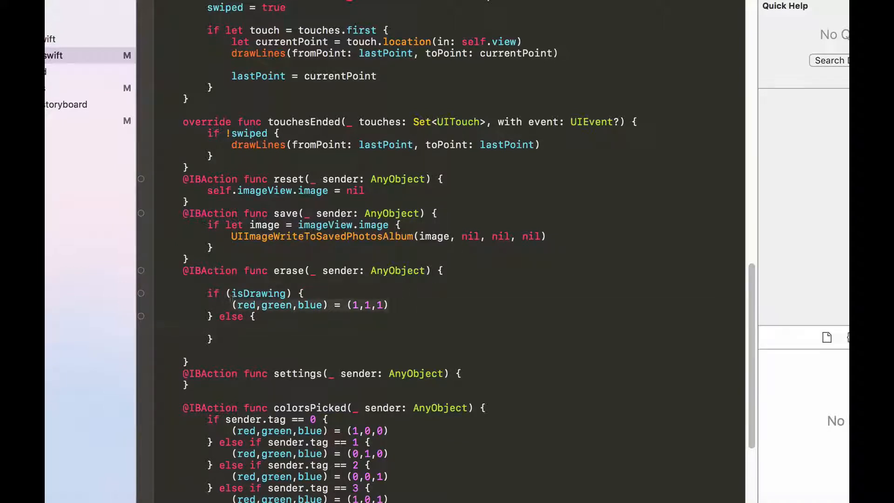
{"action": "type", "text": "(red,green,blue) = (1,1,1)"}
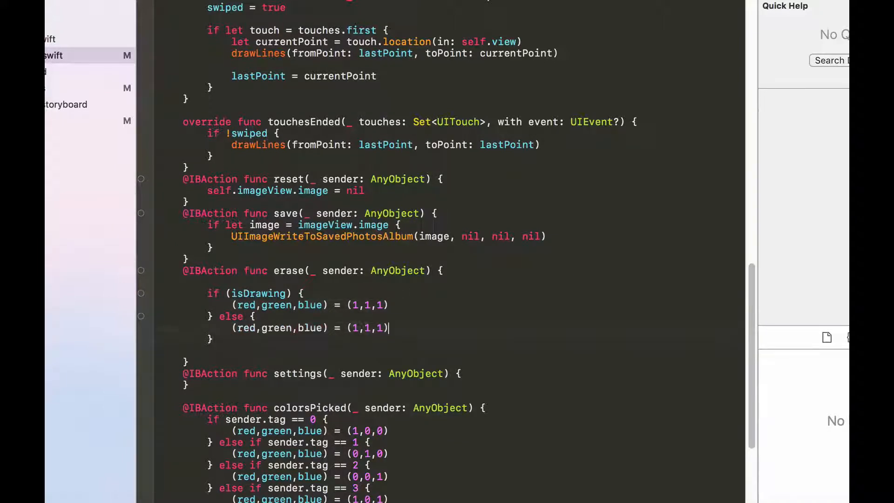
{"action": "type", "text": "0"}
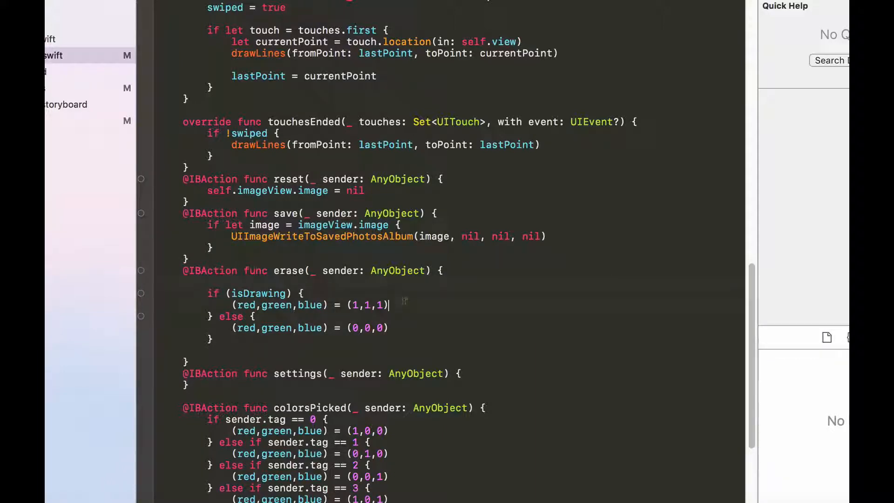
Set tool.image to EraserIcon when erasing and paintBrush in the else branch
{"action": "type", "text": "tool.image ="}
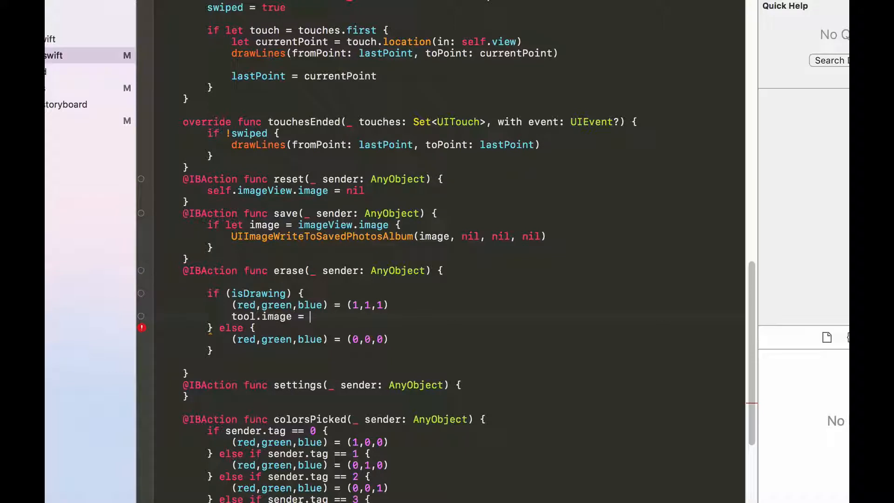
{"action": "type", "text": "EraserIcon"}
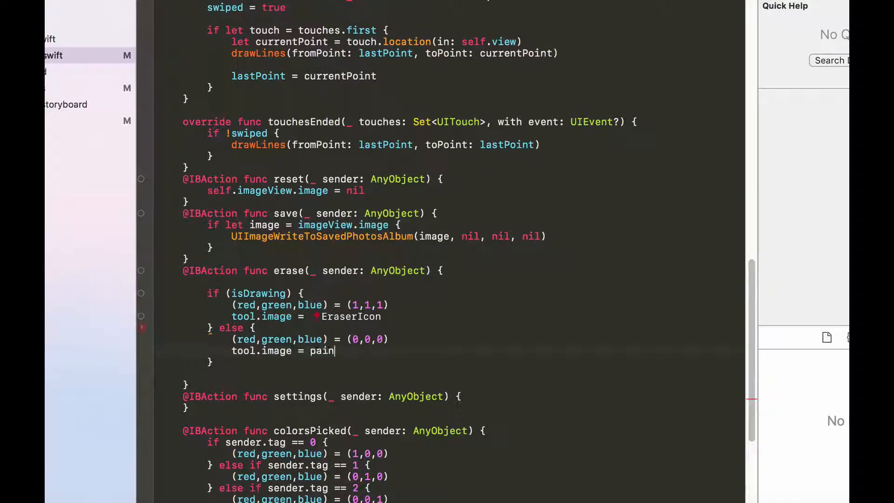
{"action": "type", "text": "tBrush"}
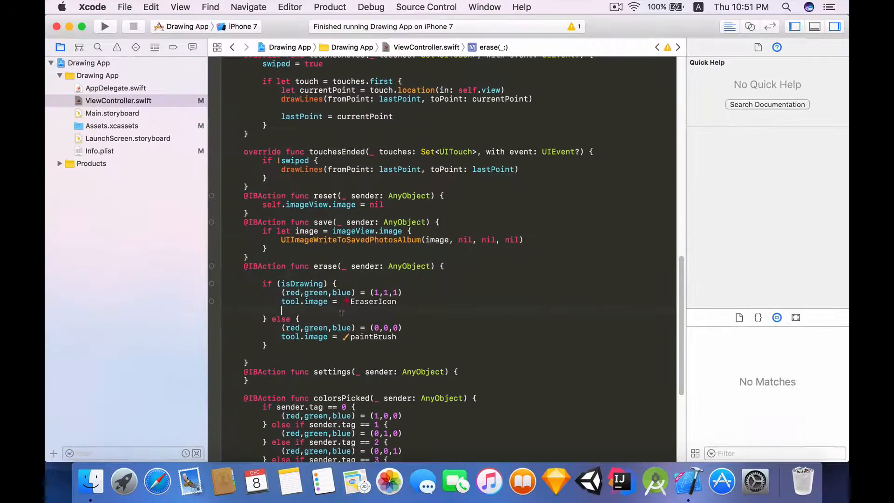
Control-drag the storyboard eraser button into ViewController.swift as the toolIcon outlet
{"action": "left_click", "coordinate": [113, 112]}
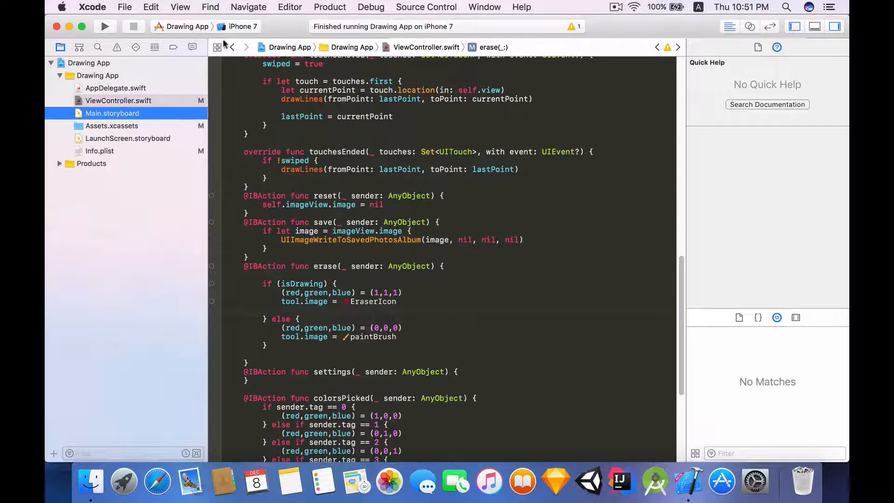
{"action": "left_click", "coordinate": [111, 113]}
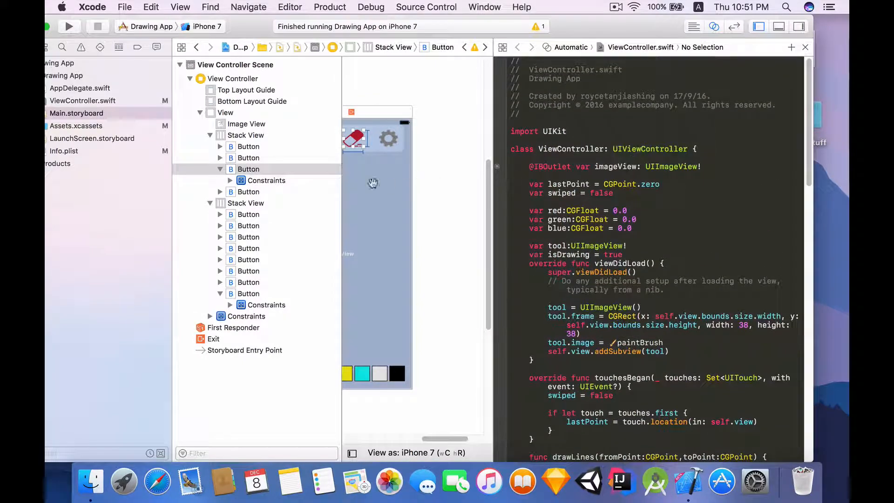
{"action": "left_click_drag", "start_coordinate": [356, 137], "coordinate": [559, 167]}
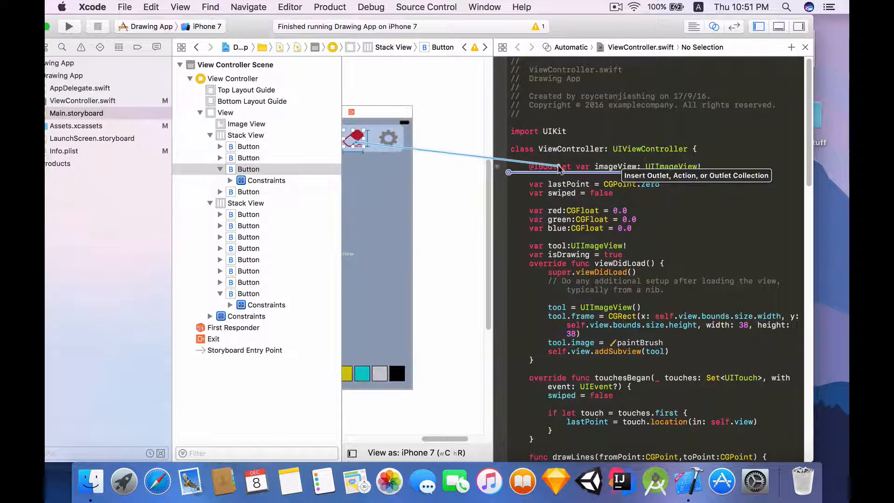
{"action": "left_click", "coordinate": [543, 166]}
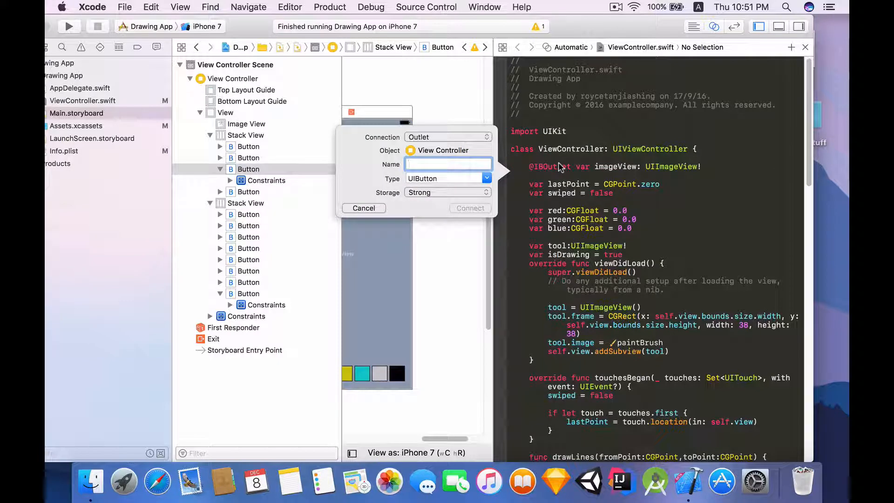
{"action": "type", "text": "eraser"}
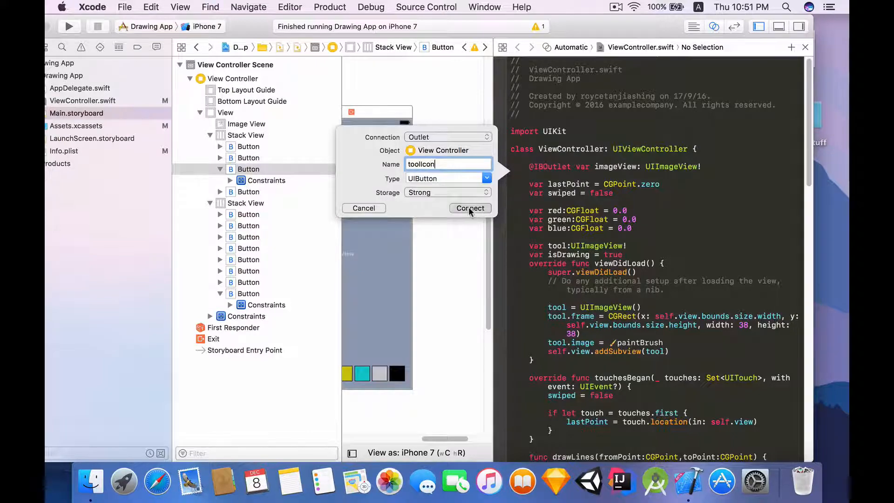
{"action": "left_click", "coordinate": [469, 207]}
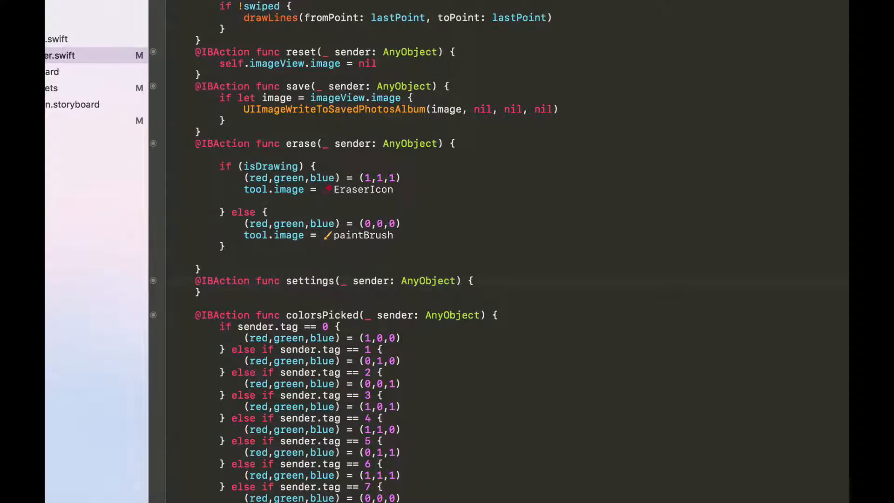
Set toolIcon's image to paintBrush for .normal when erasing and EraserIcon otherwise
{"action": "type", "text": "t"}
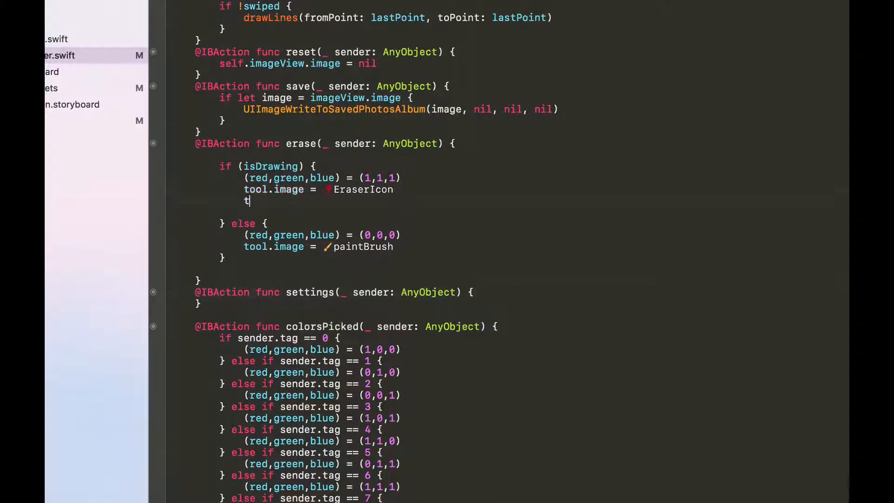
{"action": "type", "text": "oolIcon.setImage(paintBrush, for: UIControlState"}
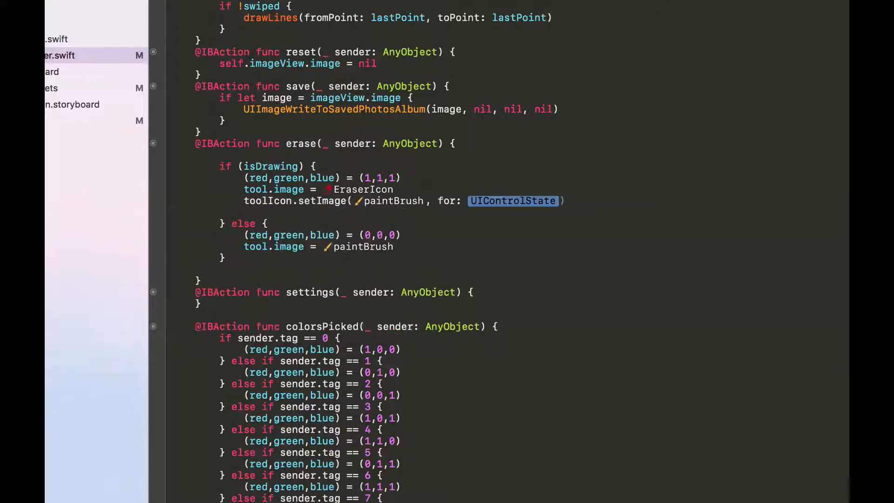
{"action": "type", "text": ".normal"}
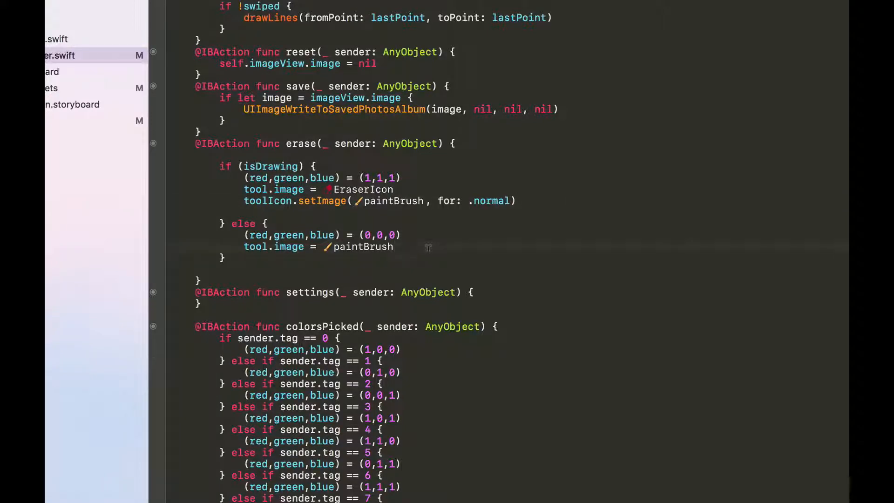
{"action": "type", "text": "toolIcon.setImage( EraserIcon, for: .normal"}
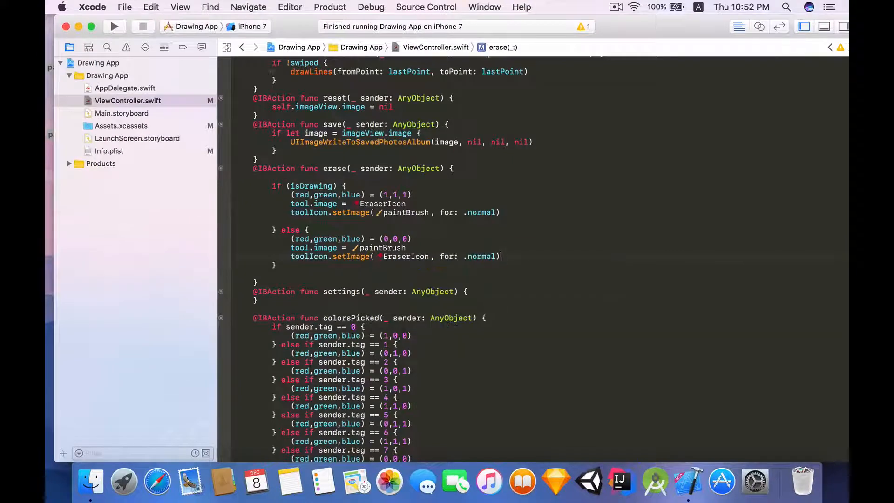
Run the app, enter erase mode and drag across the black scribble to erase gaps
{"action": "left_click", "coordinate": [113, 26]}
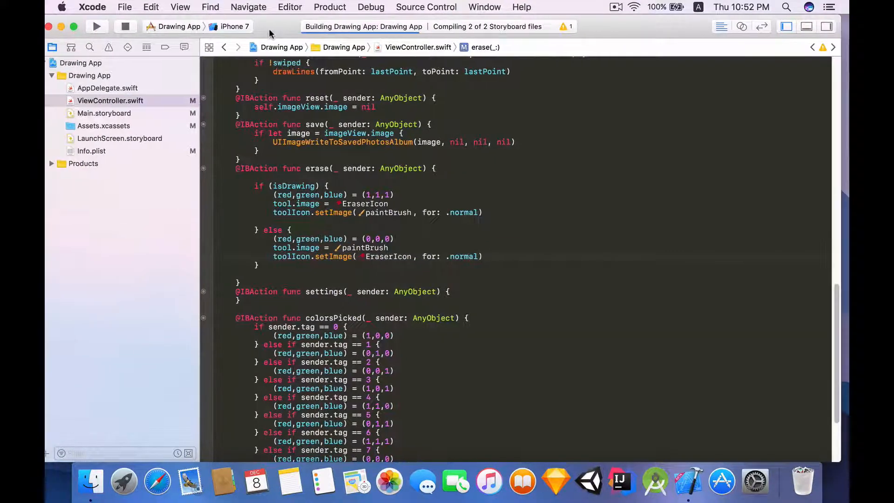
{"action": "left_click", "coordinate": [97, 26]}
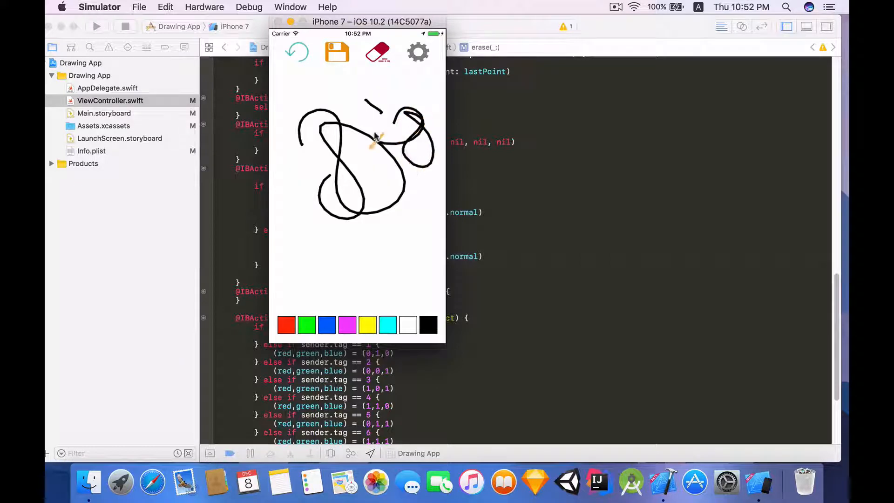
{"action": "left_click", "coordinate": [377, 52]}
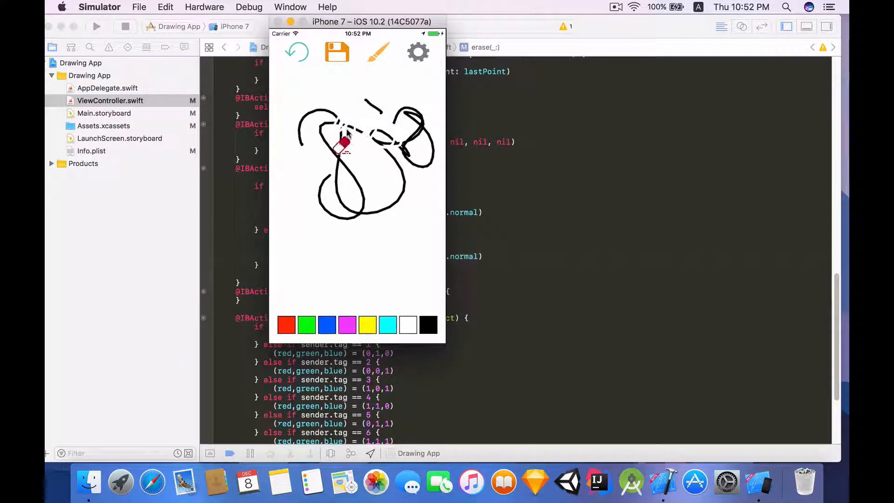
{"action": "left_click_drag", "start_coordinate": [342, 142], "coordinate": [400, 194]}
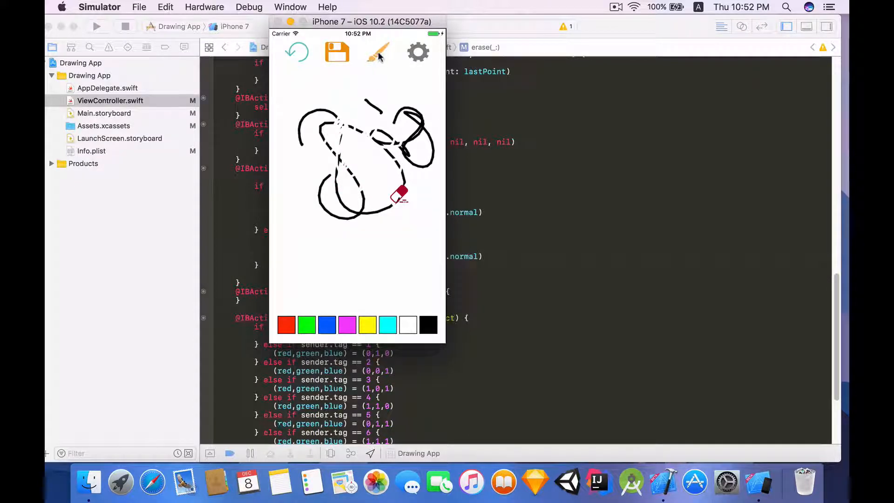
{"action": "left_click_drag", "start_coordinate": [400, 193], "coordinate": [371, 160]}
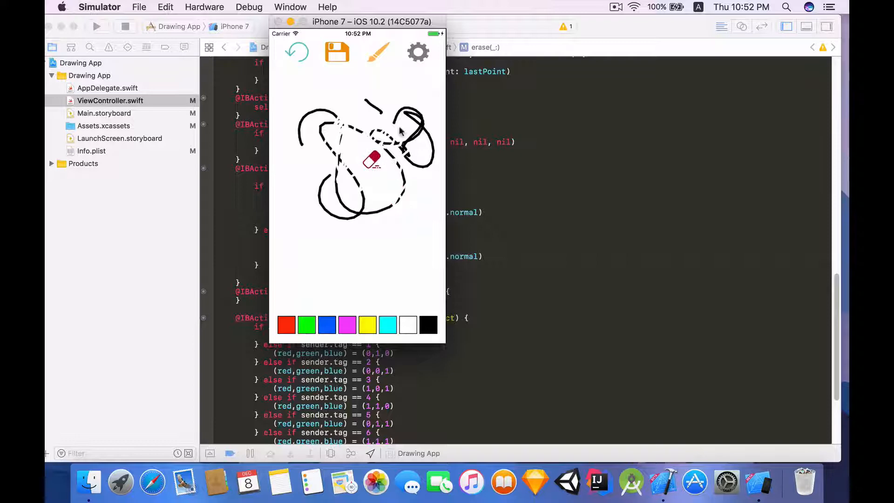
{"action": "left_click_drag", "start_coordinate": [372, 159], "coordinate": [363, 178]}
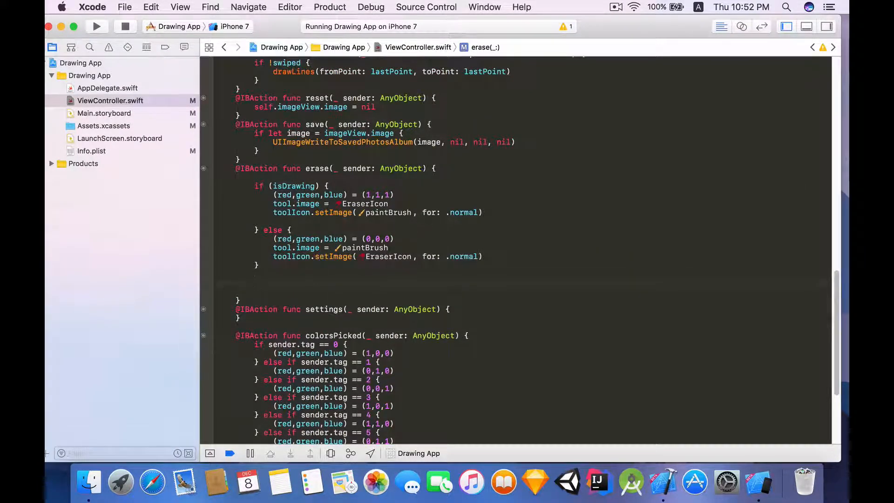
Add isDrawing = !isDrawing after the if/else and rebuild the app
{"action": "type", "text": "isDrawing ="}
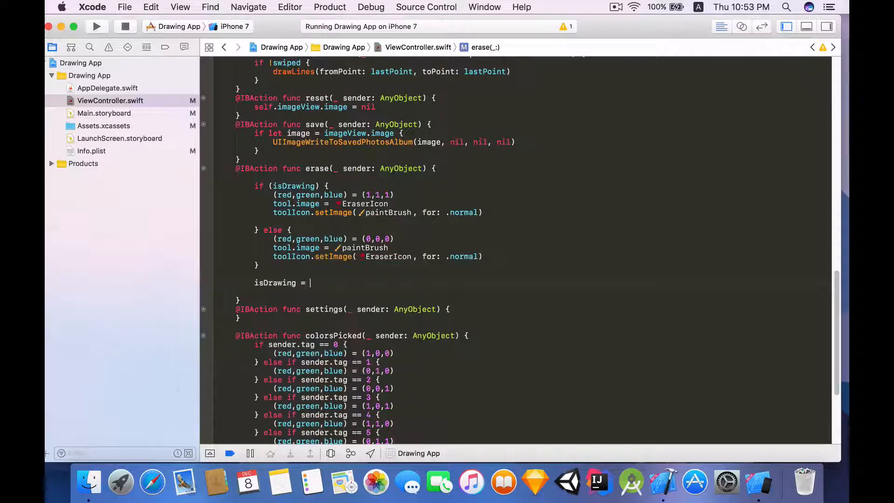
{"action": "type", "text": "!isDrawing"}
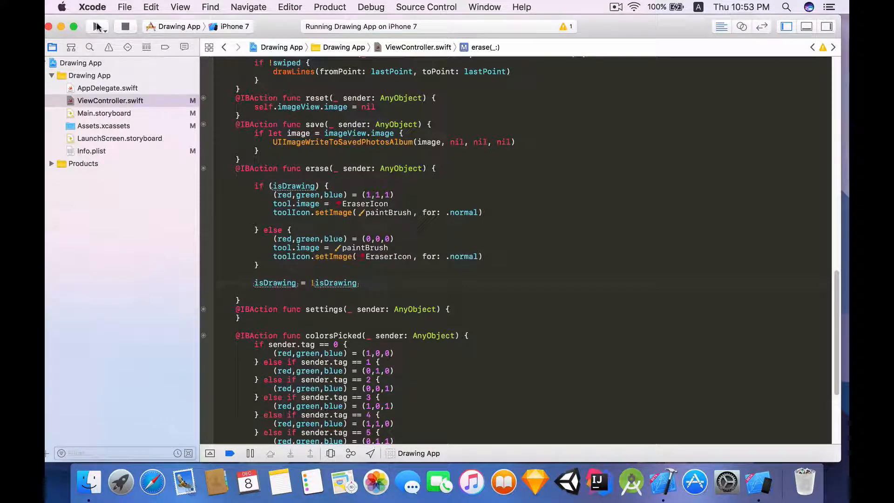
{"action": "left_click", "coordinate": [97, 26]}
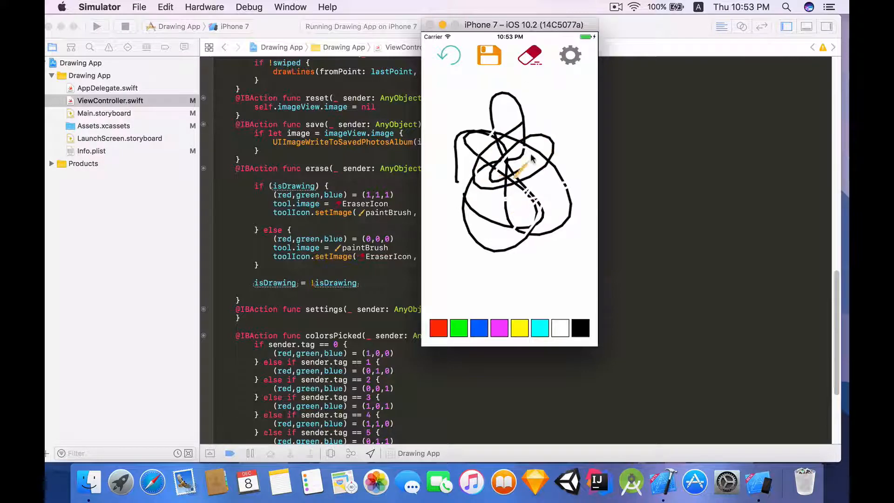
Tap the eraser button in the simulated app to switch into erasing mode
{"action": "left_click", "coordinate": [530, 55]}
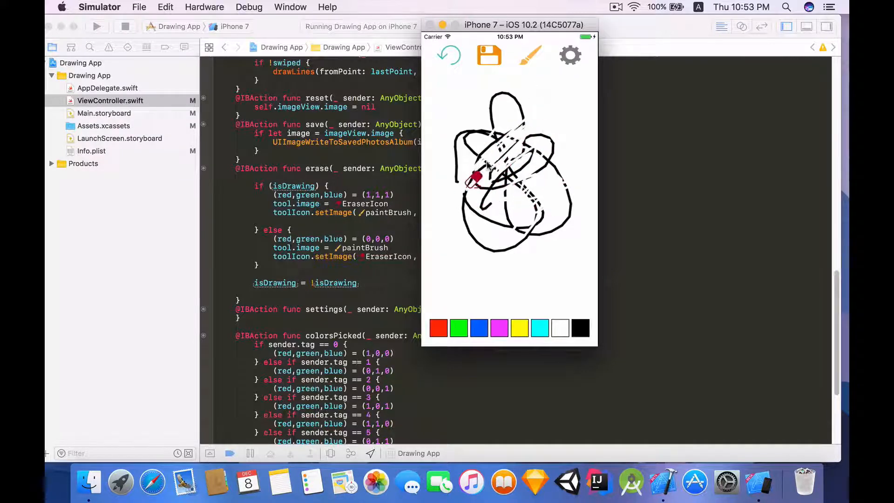